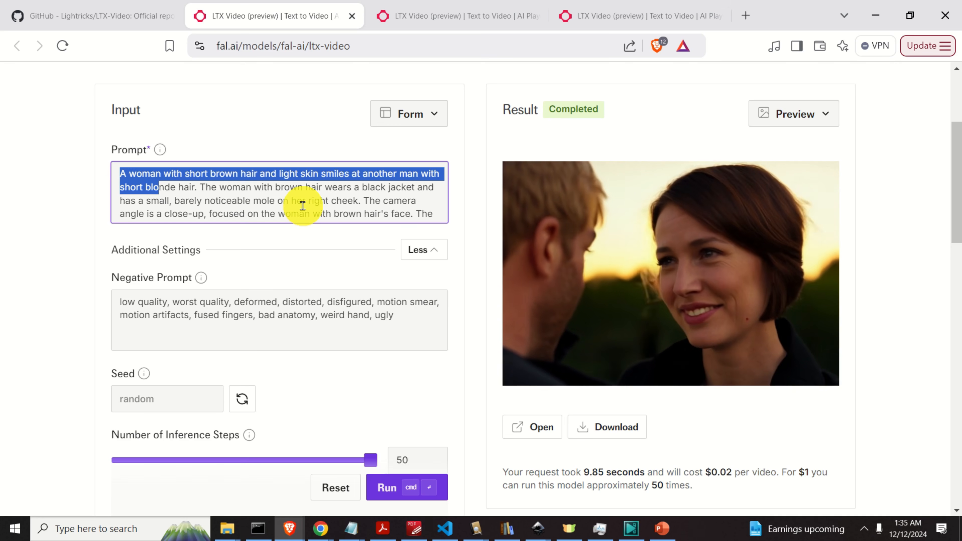
Review the woman prompt's opening sentence and jacket description, then clear the highlight
{"action": "left_click", "coordinate": [670, 273]}
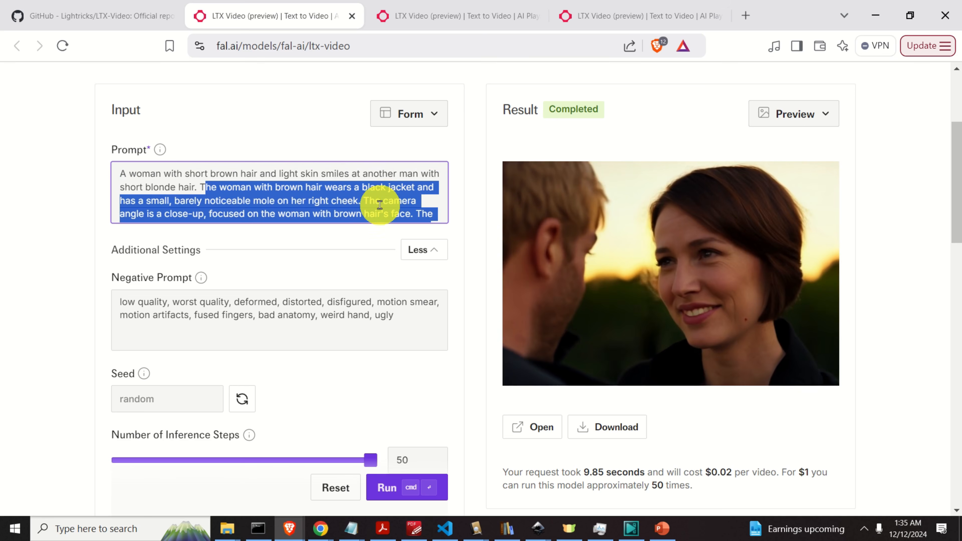
{"action": "left_click", "coordinate": [670, 273]}
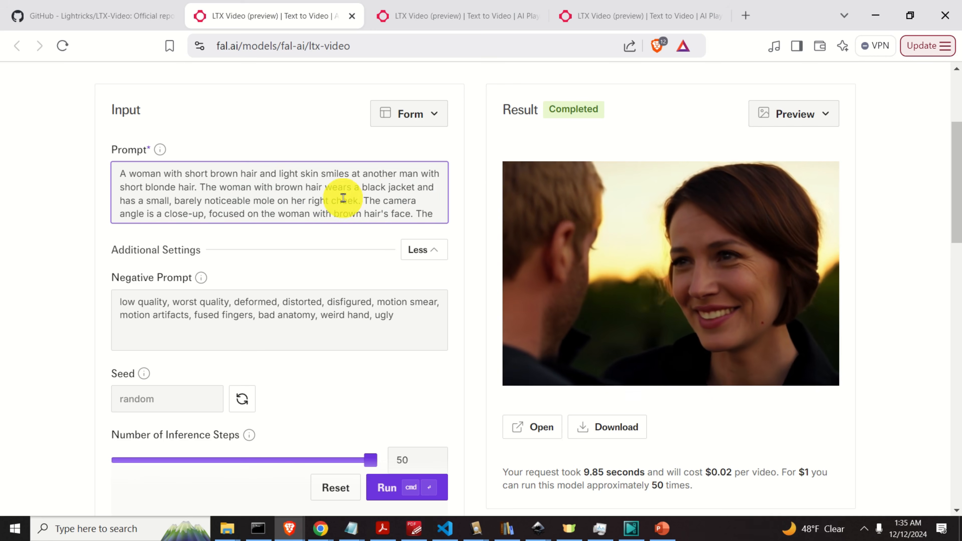
{"action": "left_click", "coordinate": [670, 273]}
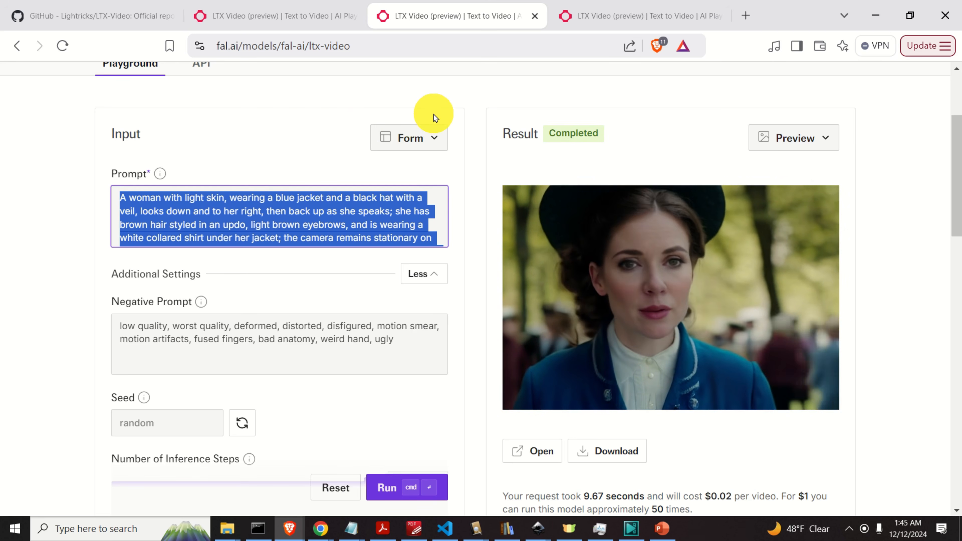
Switch to the Lightricks/LTX-Video GitHub repository tab
{"action": "left_click", "coordinate": [92, 16]}
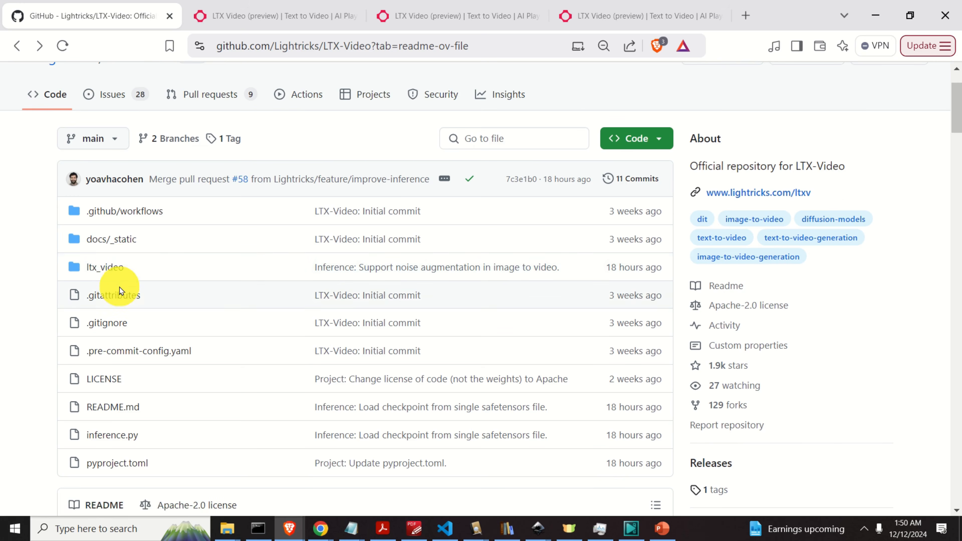
Open the repository's LICENSE file in a new tab, keeping the file list in view
{"action": "scroll", "scroll_direction": "down", "scroll_amount": 3}
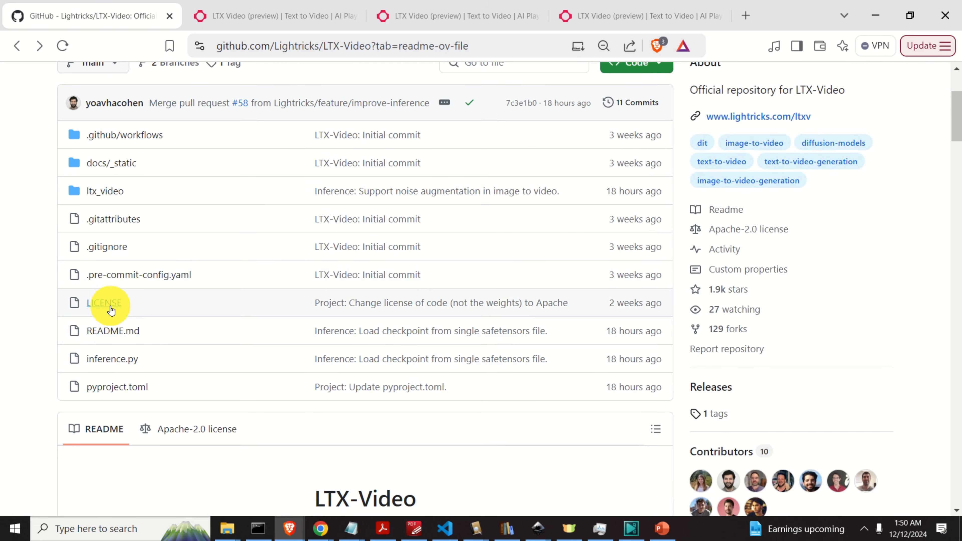
{"action": "right_click", "coordinate": [103, 303]}
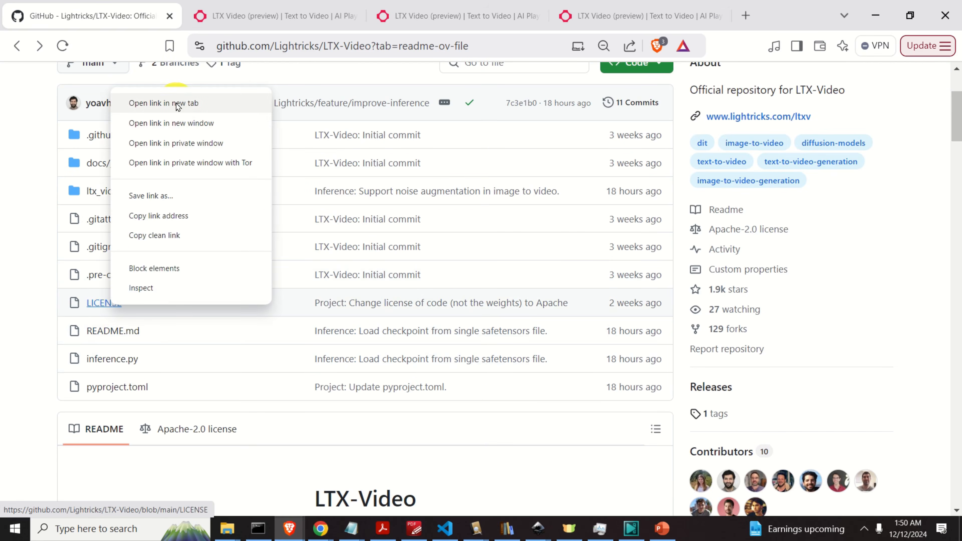
{"action": "left_click", "coordinate": [163, 102]}
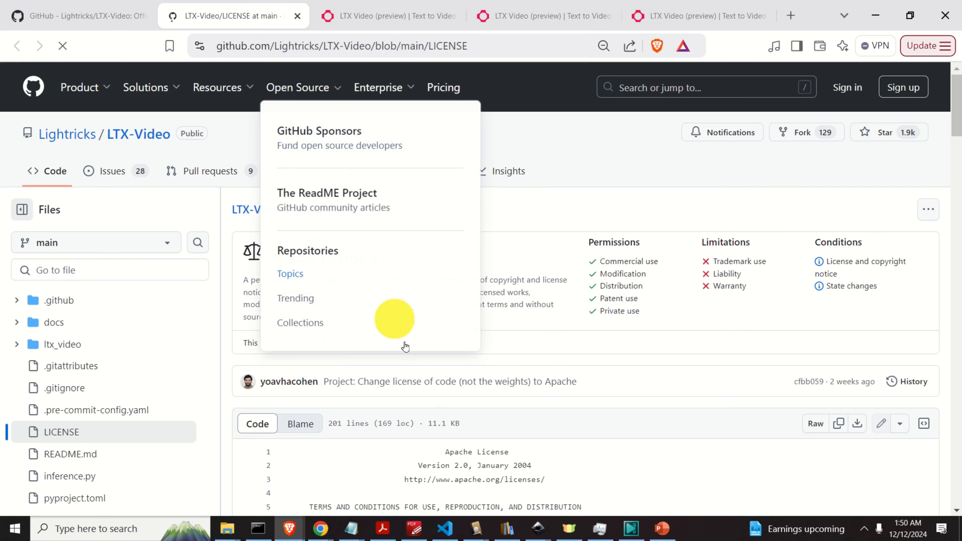
{"action": "scroll", "scroll_direction": "down", "scroll_amount": 3}
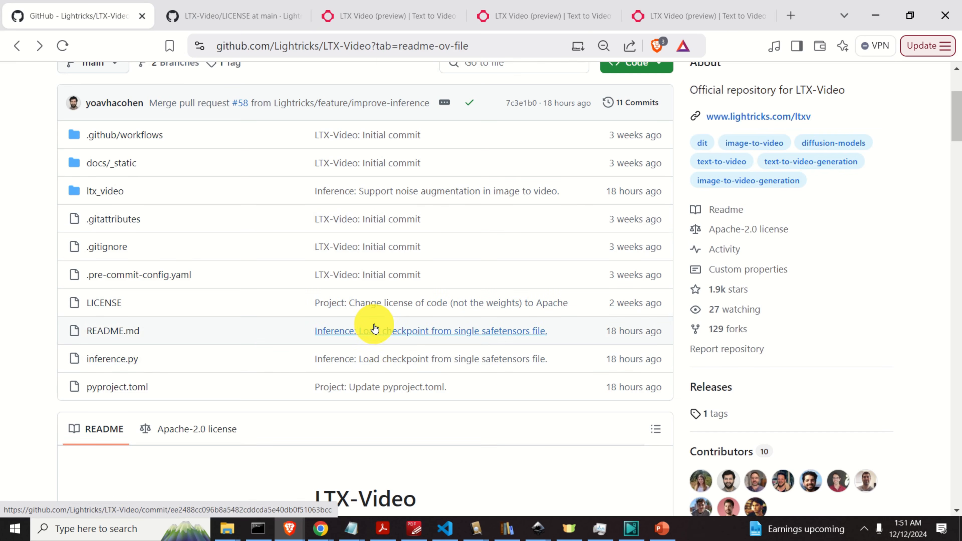
{"action": "mouse_move", "coordinate": [375, 318]}
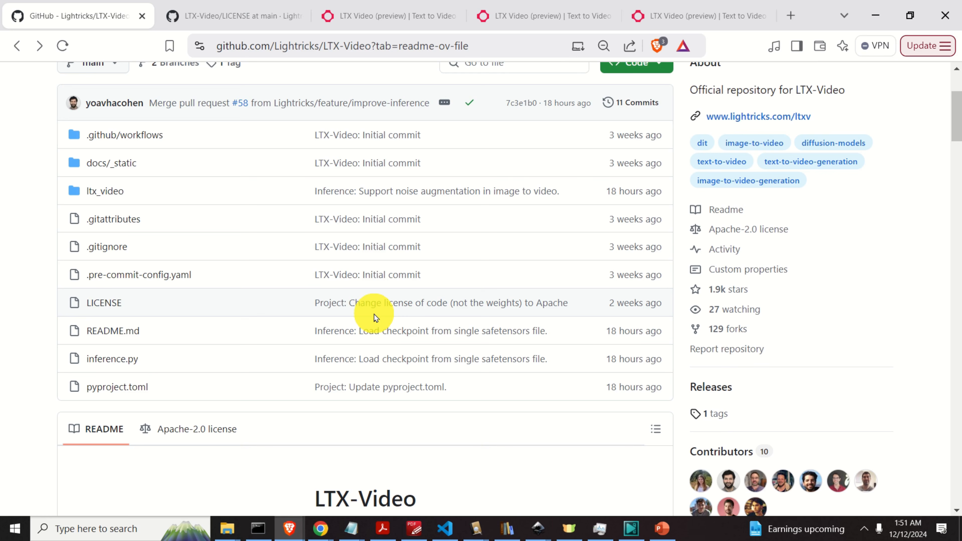
Browse the README example gallery down to the Quick Start Guide and online demo links
{"action": "scroll", "scroll_direction": "down", "scroll_amount": 3}
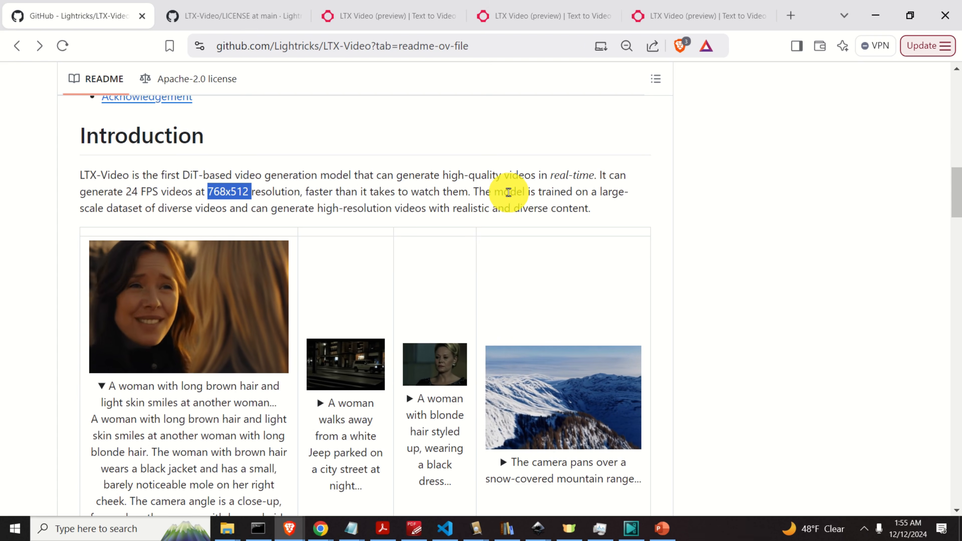
{"action": "scroll", "scroll_direction": "down", "scroll_amount": 3}
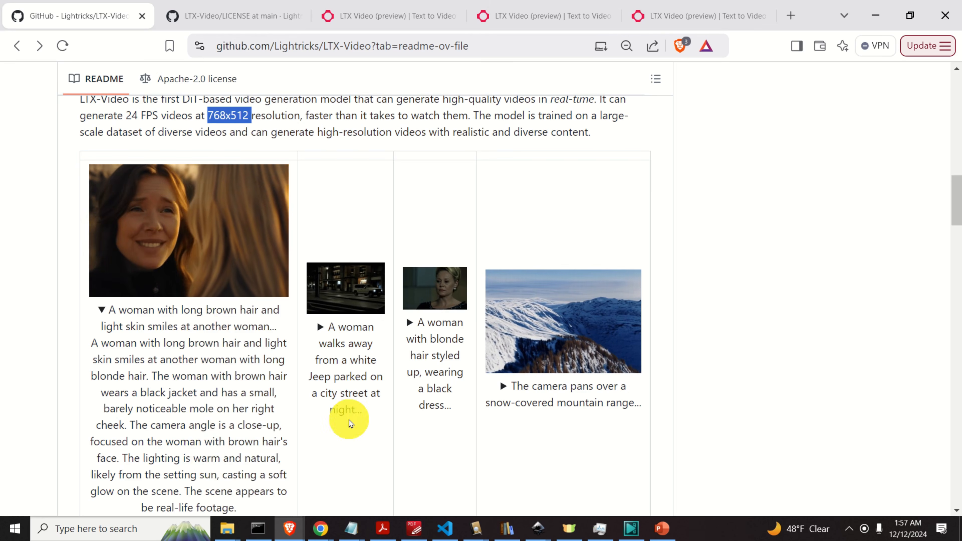
{"action": "scroll", "scroll_direction": "down", "scroll_amount": 3}
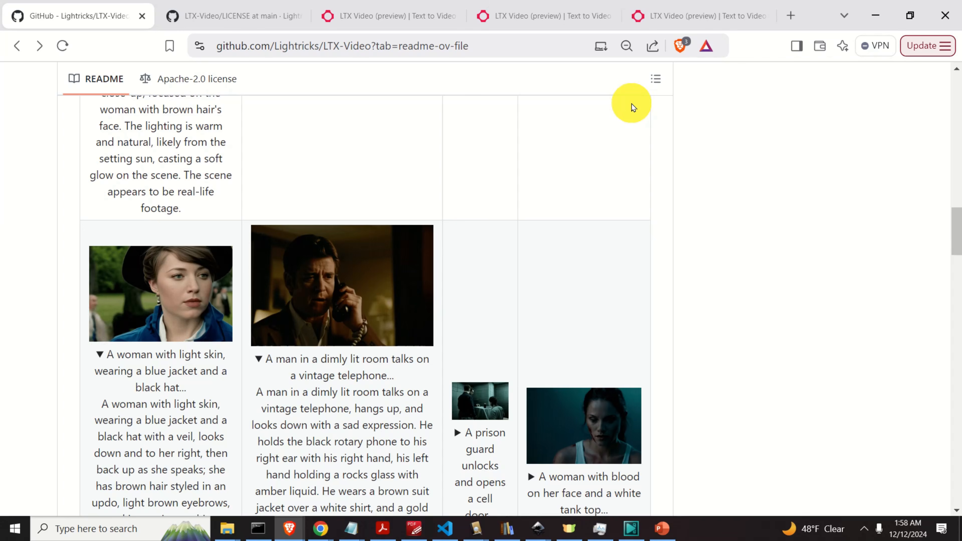
{"action": "mouse_move", "coordinate": [505, 146]}
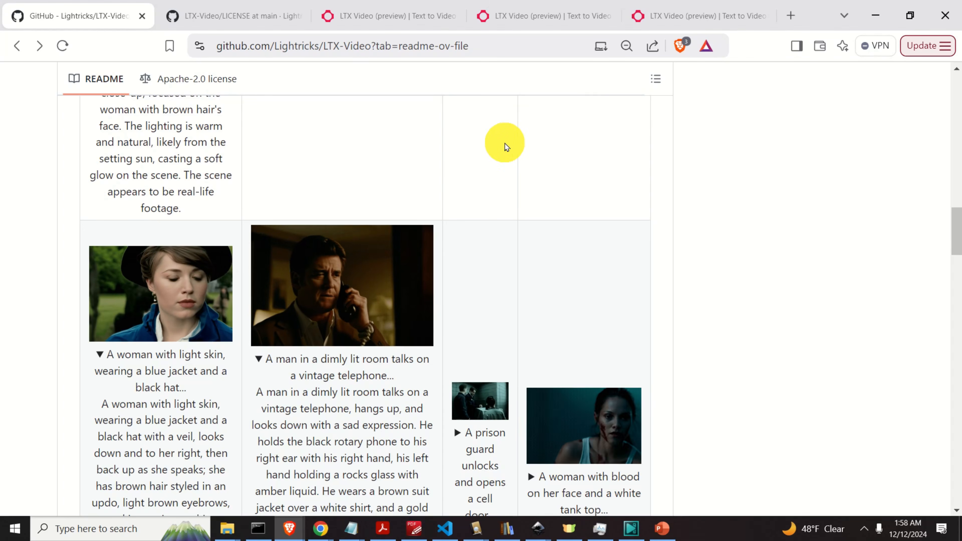
{"action": "scroll", "scroll_direction": "down", "scroll_amount": 3}
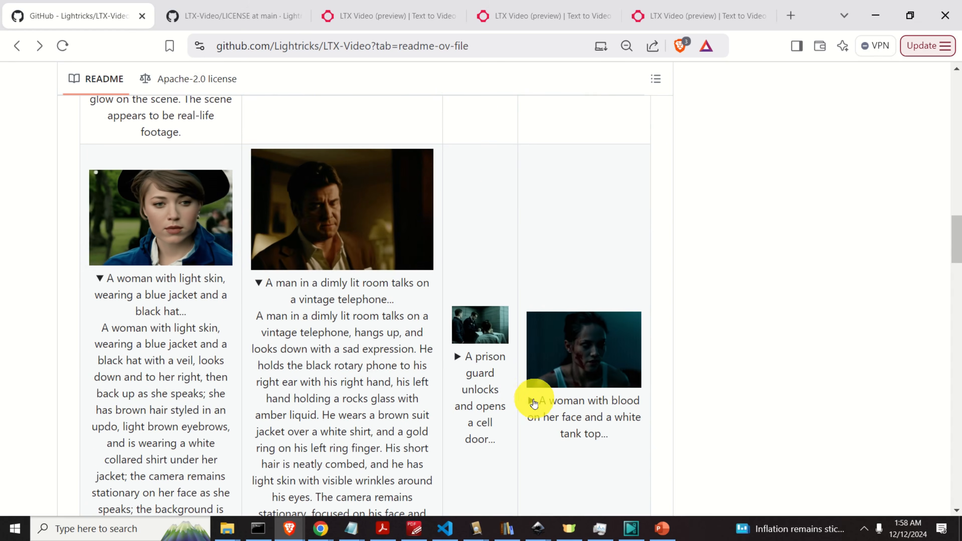
{"action": "scroll", "scroll_direction": "down", "scroll_amount": 3}
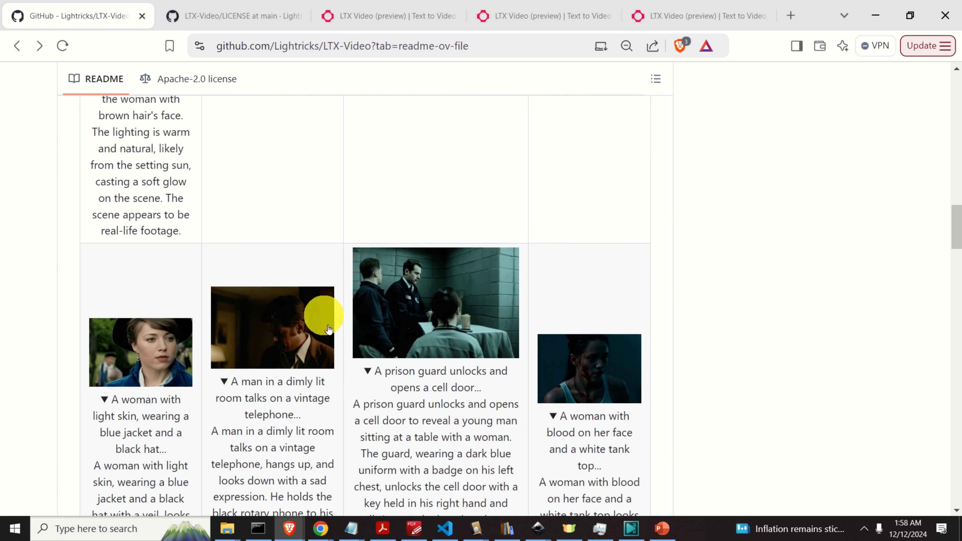
{"action": "scroll", "scroll_direction": "down", "scroll_amount": 3}
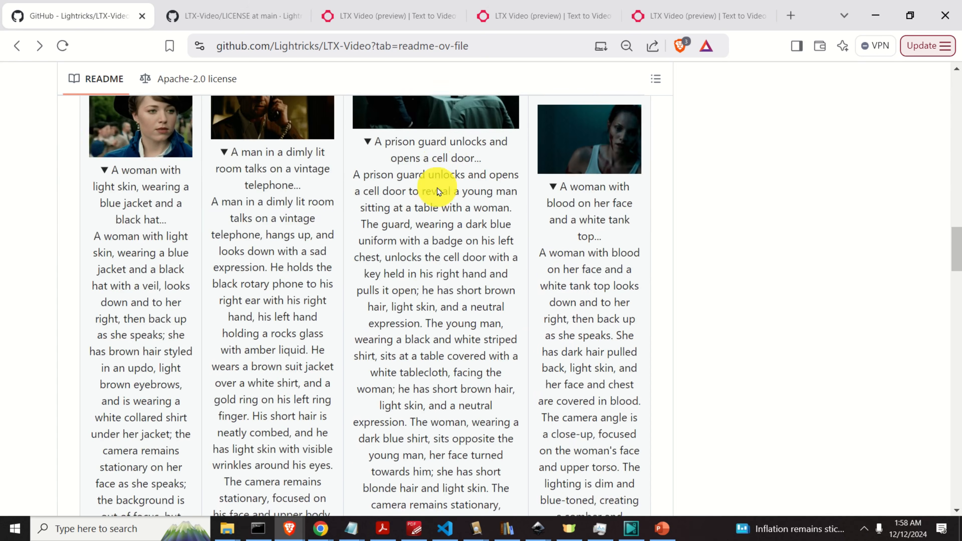
{"action": "scroll", "scroll_direction": "down", "scroll_amount": 3}
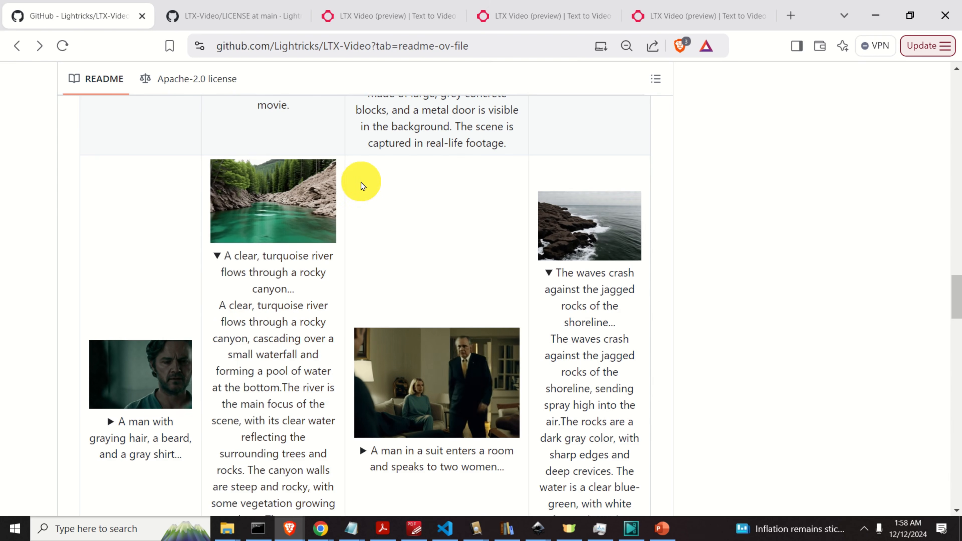
{"action": "scroll", "scroll_direction": "down", "scroll_amount": 3}
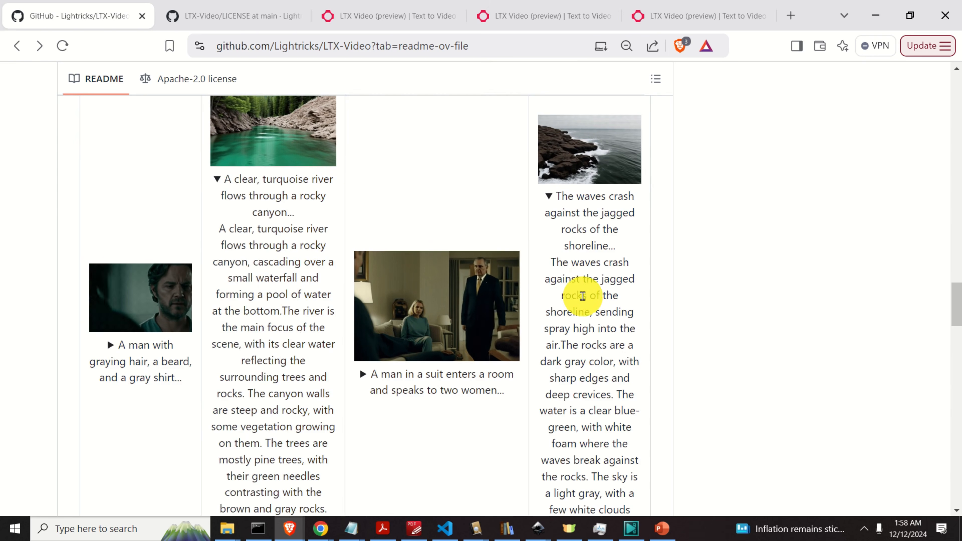
{"action": "scroll", "scroll_direction": "down", "scroll_amount": 3}
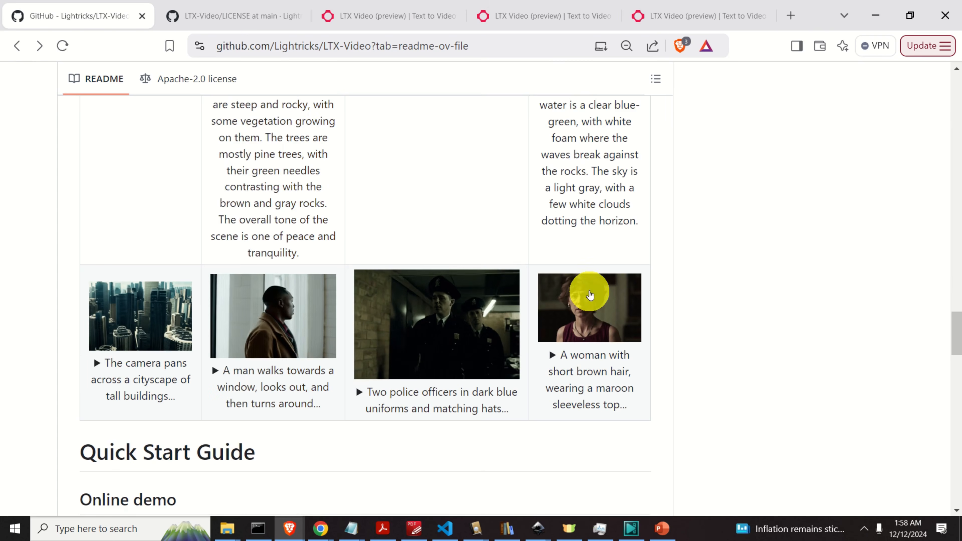
{"action": "scroll", "scroll_direction": "down", "scroll_amount": 3}
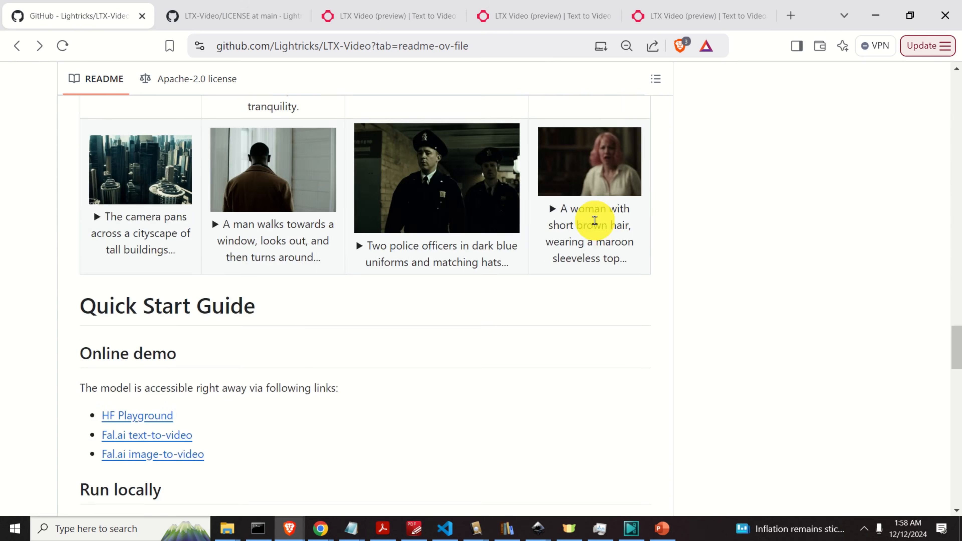
Read through Run locally installation to the ComfyUI Integration and Prompt Engineering sections
{"action": "scroll", "scroll_direction": "down", "scroll_amount": 3}
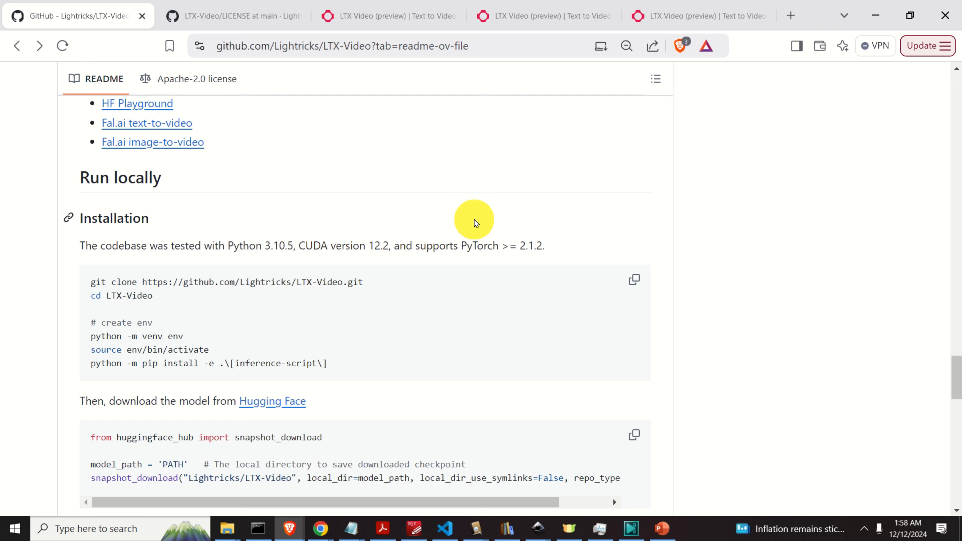
{"action": "mouse_move", "coordinate": [484, 224]}
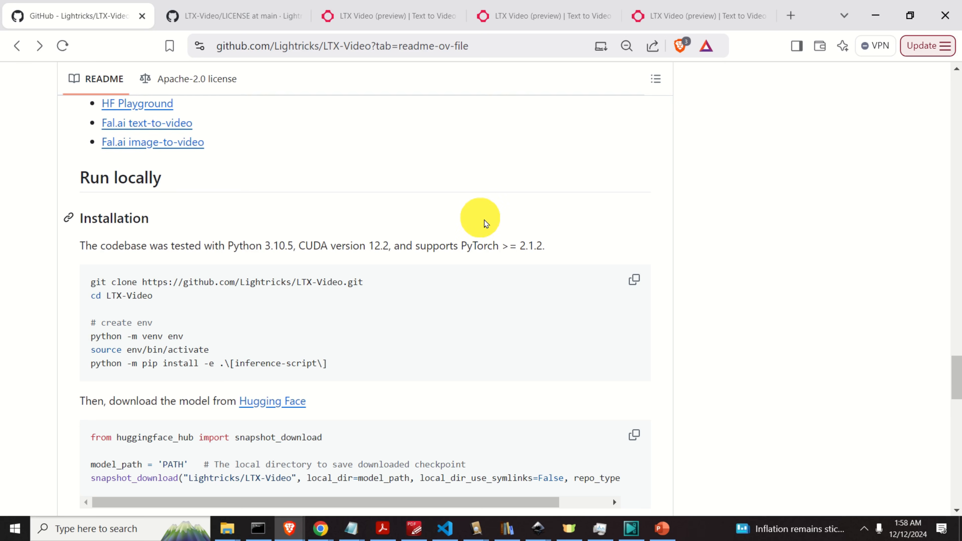
{"action": "mouse_move", "coordinate": [484, 224]}
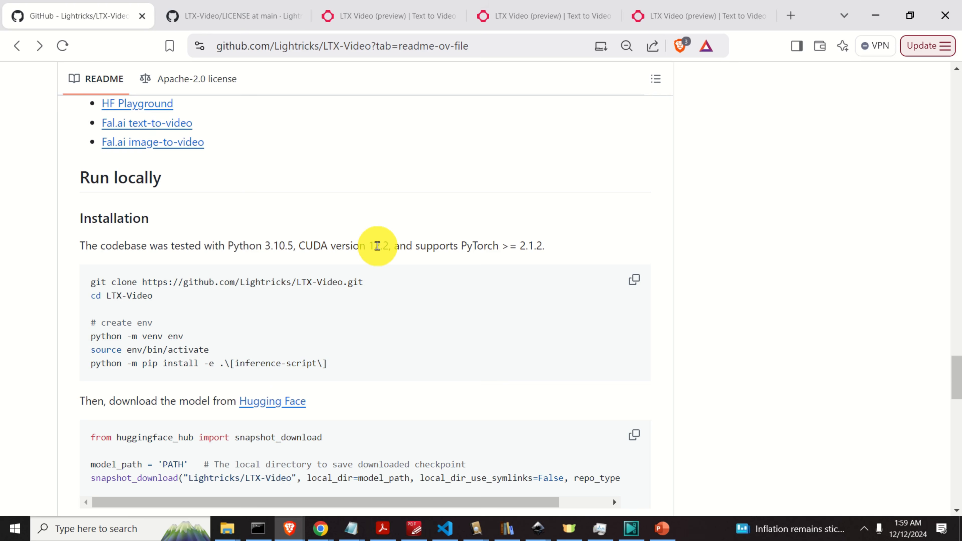
{"action": "scroll", "scroll_direction": "down", "scroll_amount": 3}
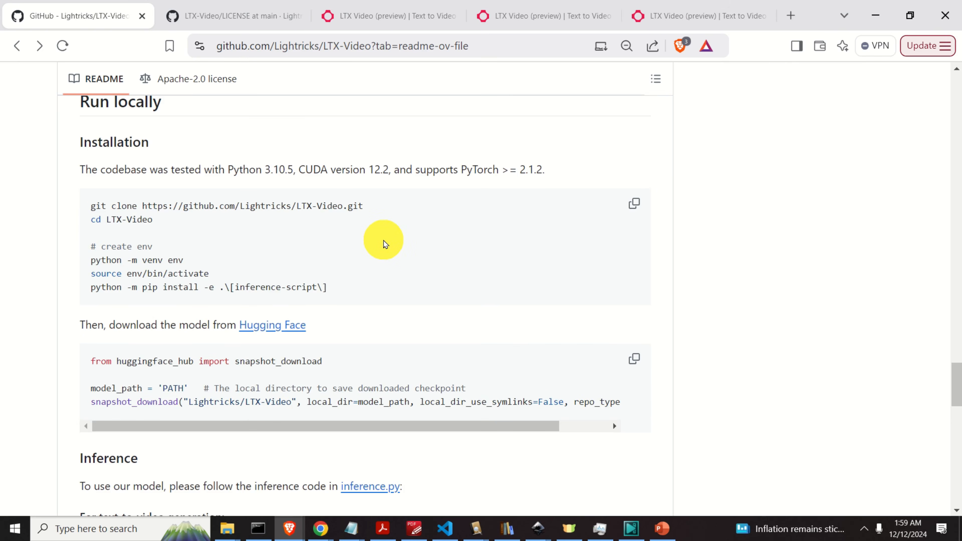
{"action": "scroll", "scroll_direction": "down", "scroll_amount": 3}
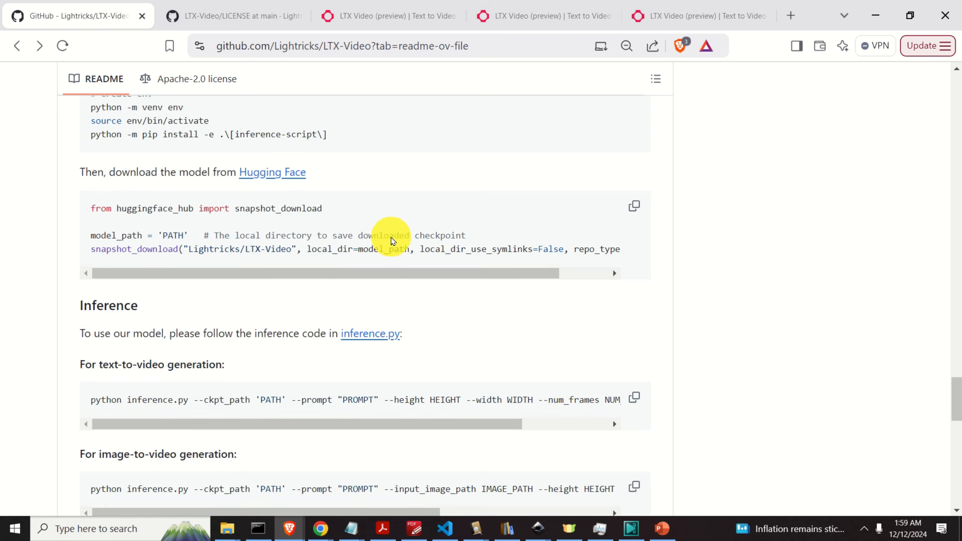
{"action": "scroll", "scroll_direction": "down", "scroll_amount": 3}
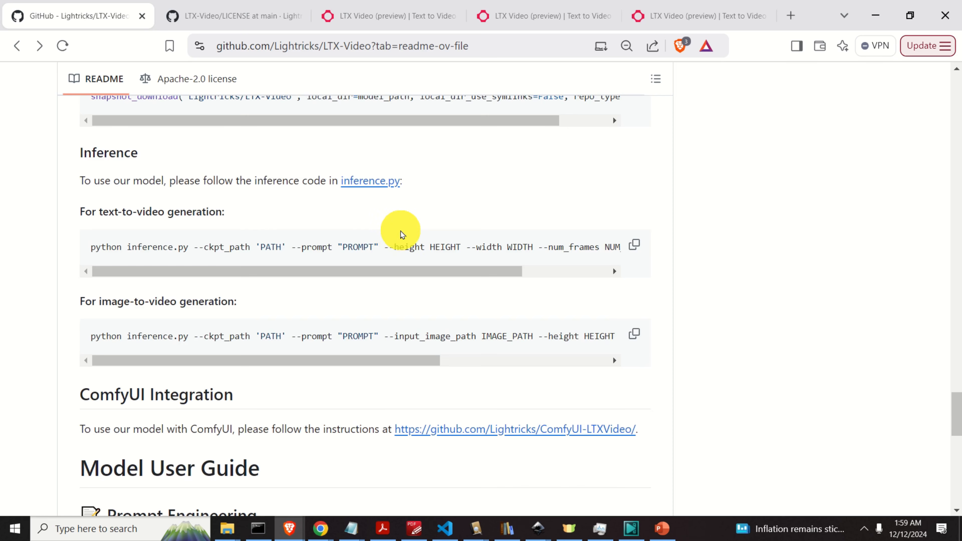
{"action": "scroll", "scroll_direction": "down", "scroll_amount": 3}
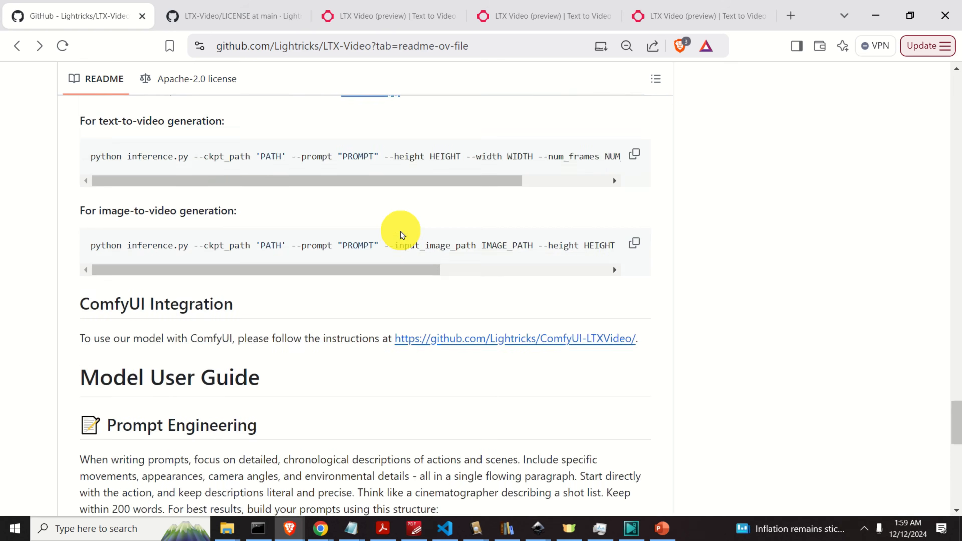
{"action": "scroll", "scroll_direction": "down", "scroll_amount": 3}
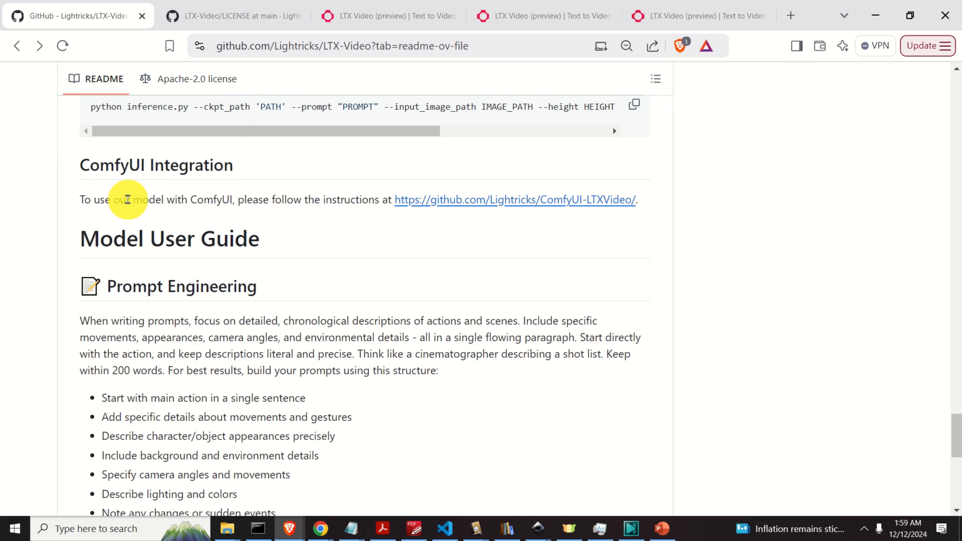
{"action": "scroll", "scroll_direction": "down", "scroll_amount": 3}
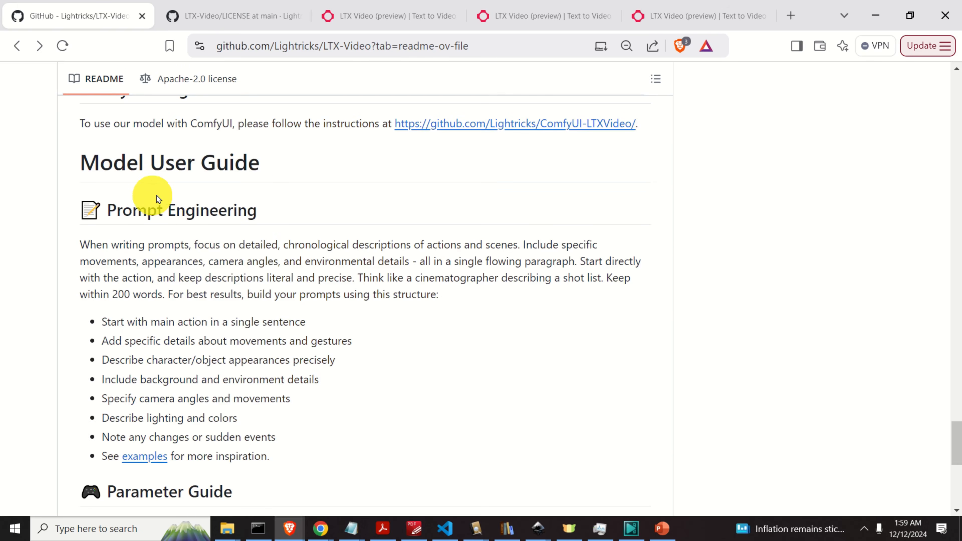
{"action": "mouse_move", "coordinate": [197, 192]}
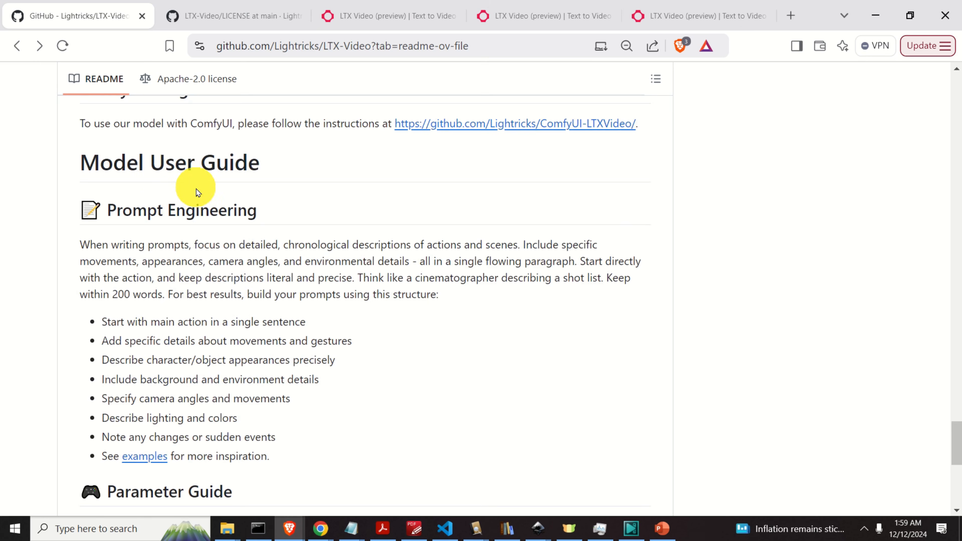
{"action": "mouse_move", "coordinate": [232, 183]}
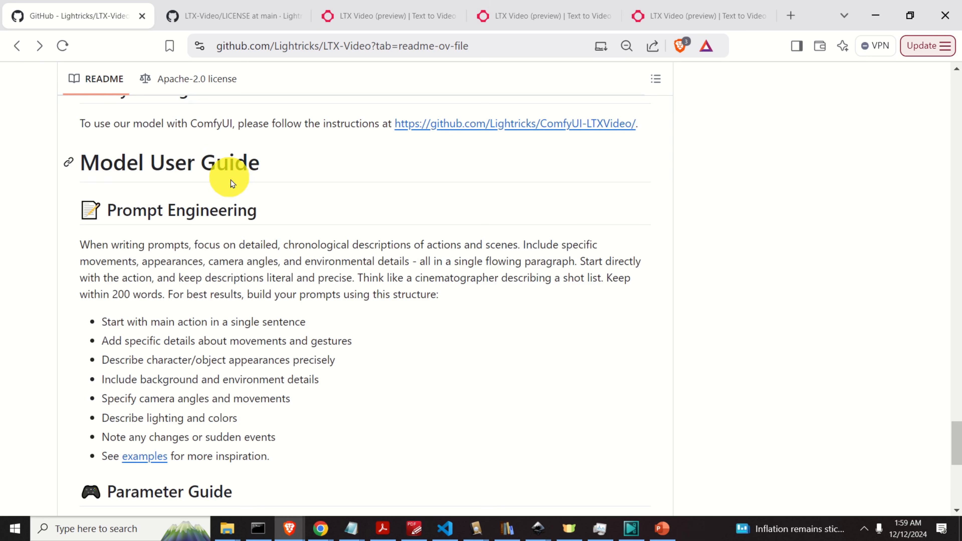
{"action": "mouse_move", "coordinate": [316, 268]}
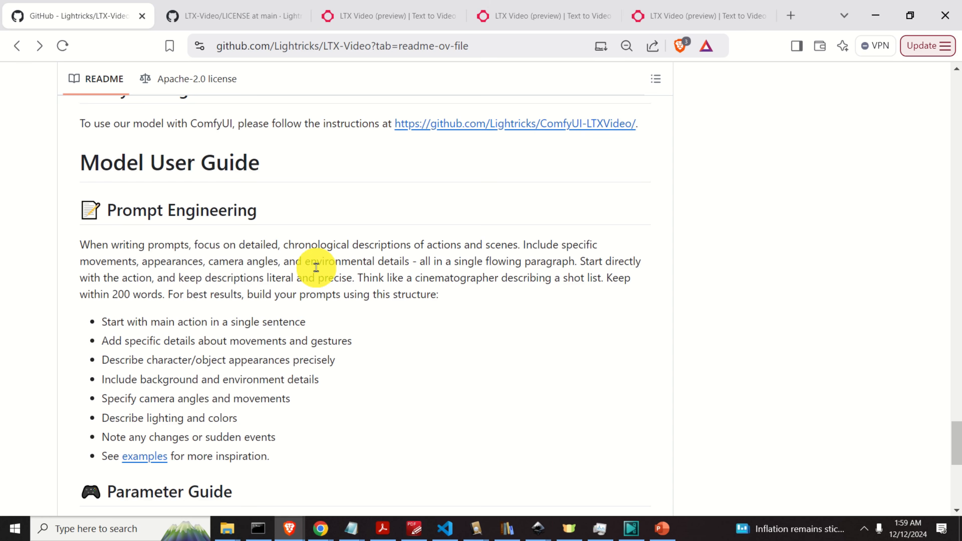
{"action": "mouse_move", "coordinate": [198, 257]}
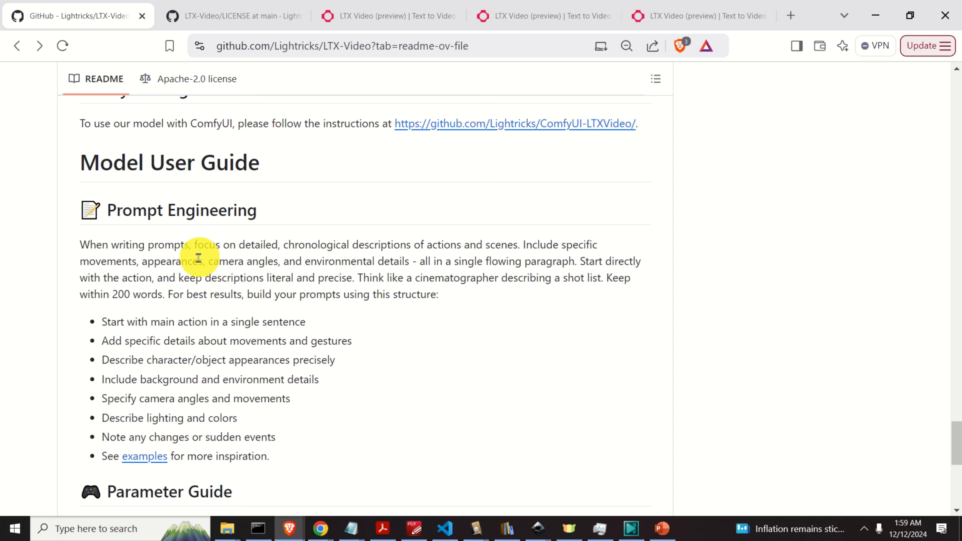
{"action": "mouse_move", "coordinate": [295, 247]}
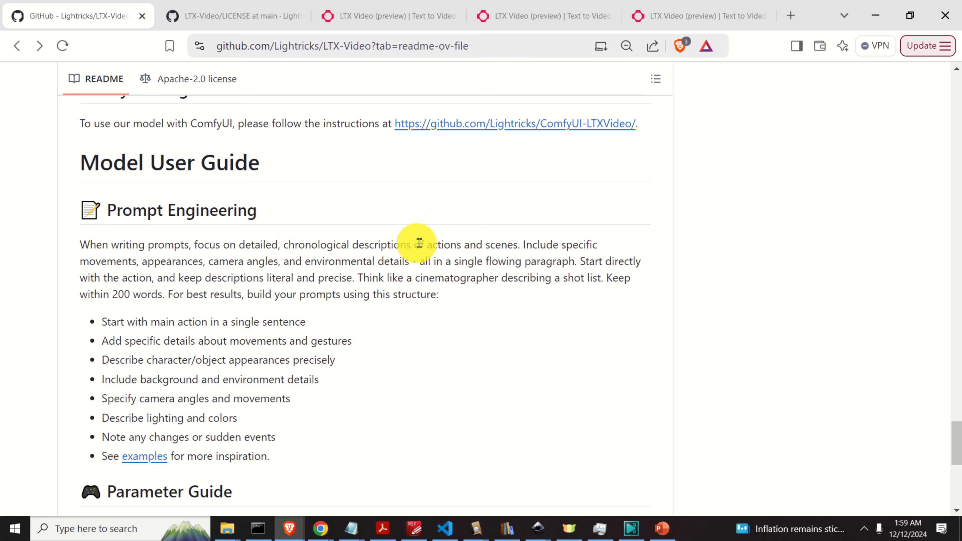
{"action": "mouse_move", "coordinate": [583, 245]}
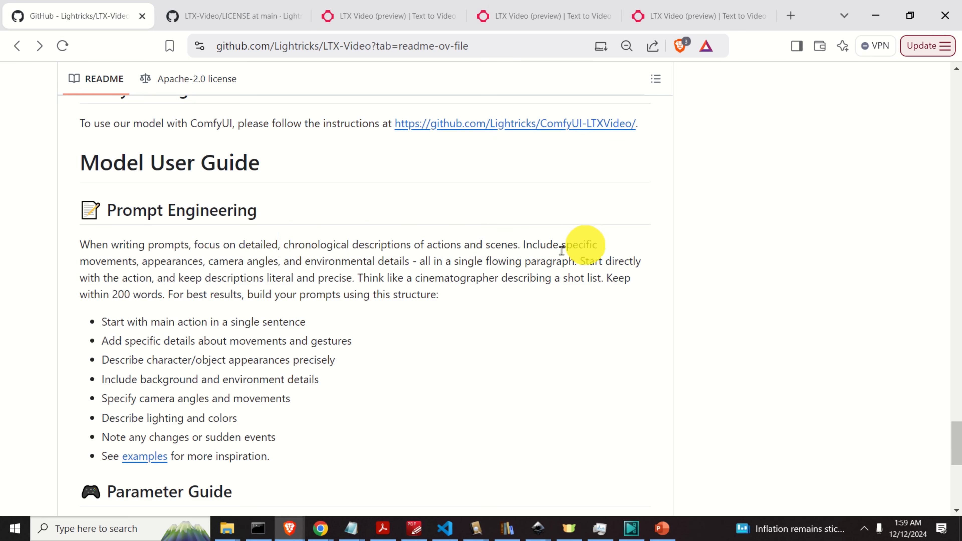
{"action": "mouse_move", "coordinate": [190, 260]}
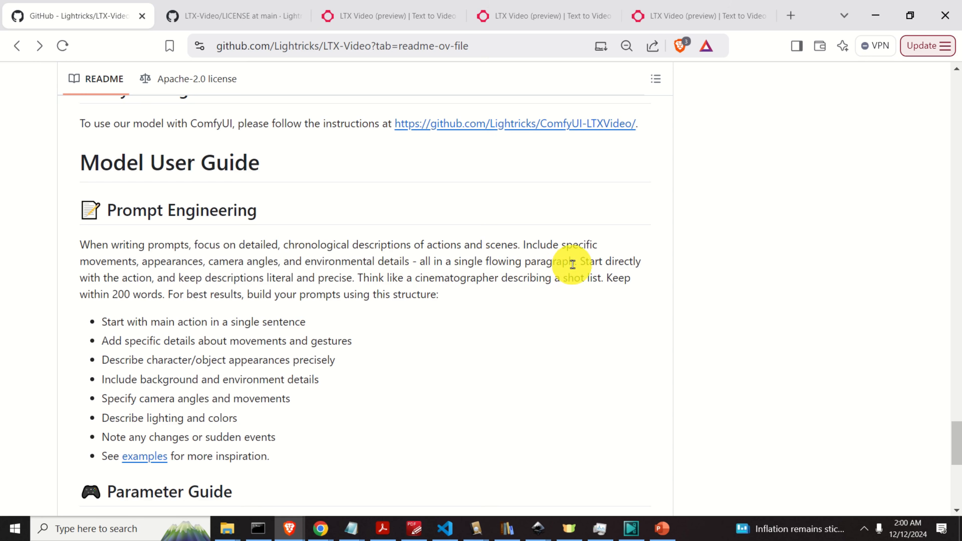
{"action": "mouse_move", "coordinate": [203, 311]}
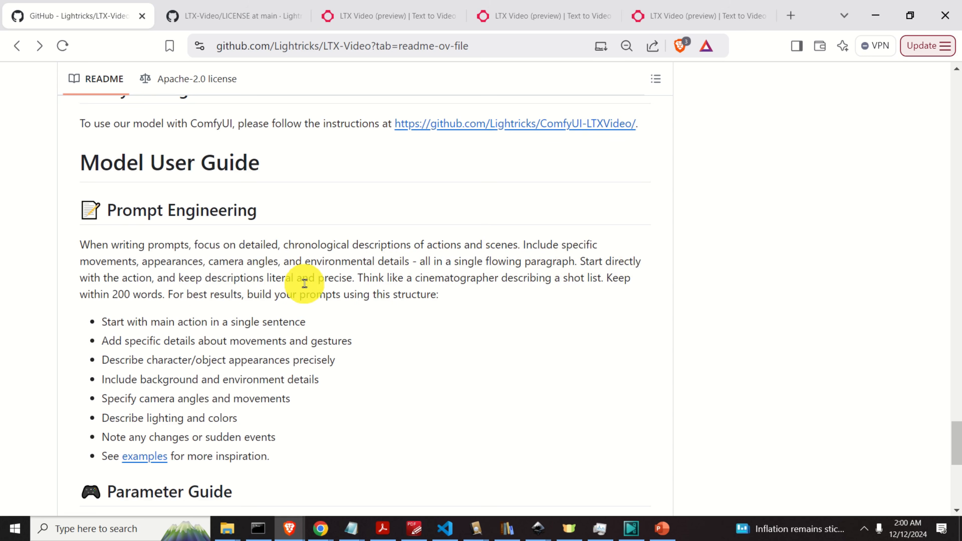
{"action": "mouse_move", "coordinate": [360, 282]}
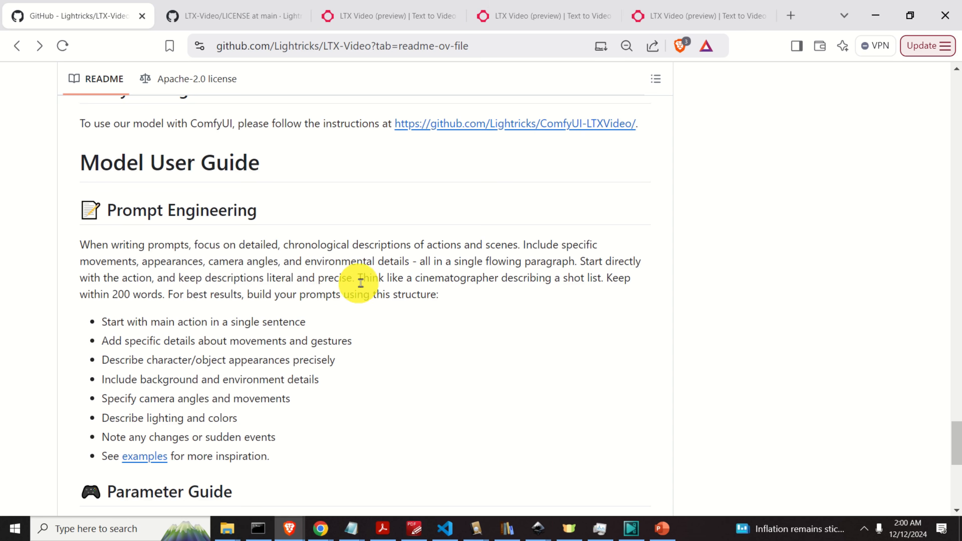
{"action": "mouse_move", "coordinate": [430, 283]}
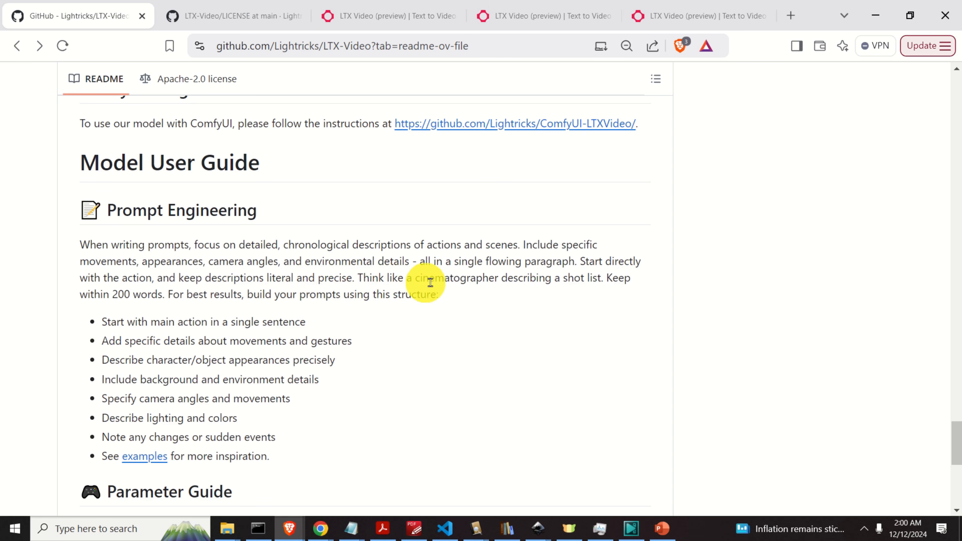
{"action": "mouse_move", "coordinate": [487, 264]}
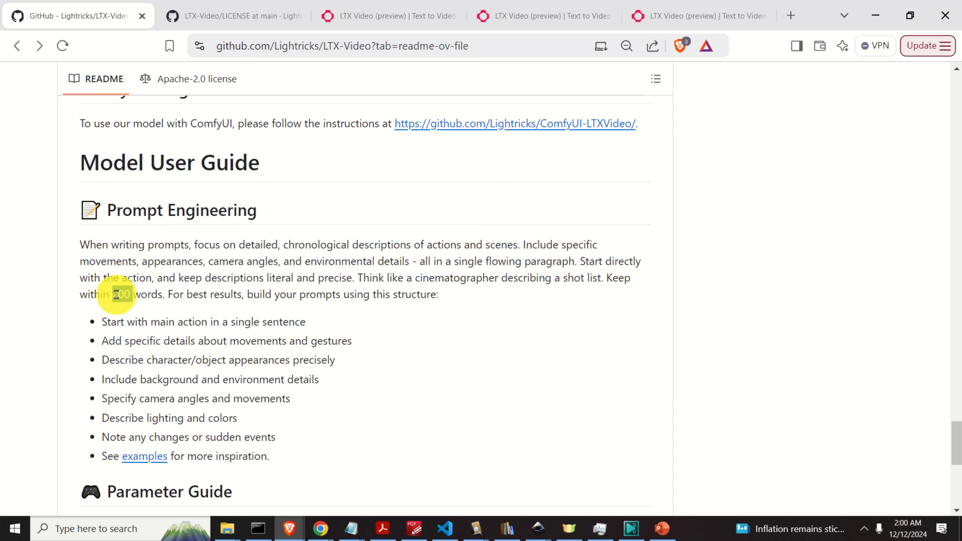
{"action": "double_click", "coordinate": [120, 295]}
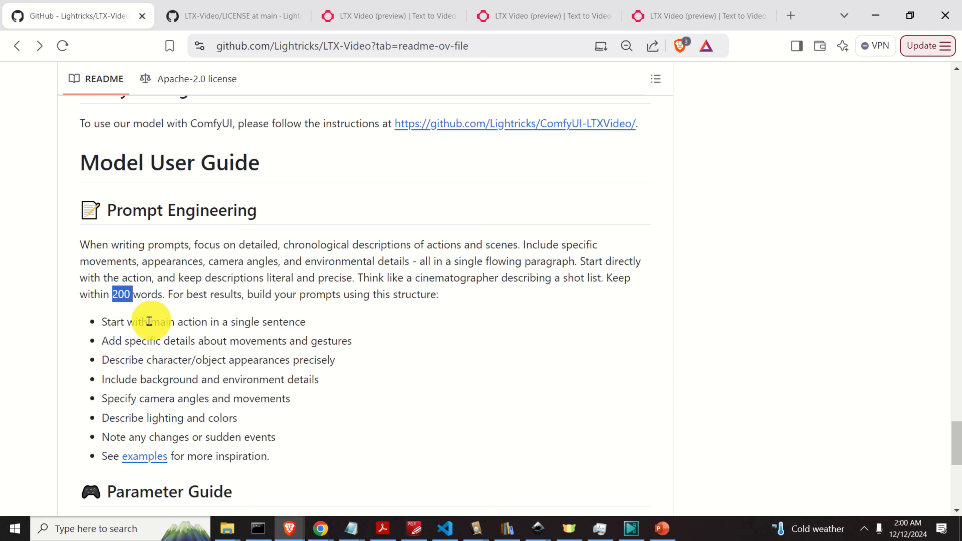
{"action": "scroll", "scroll_direction": "down", "scroll_amount": 3}
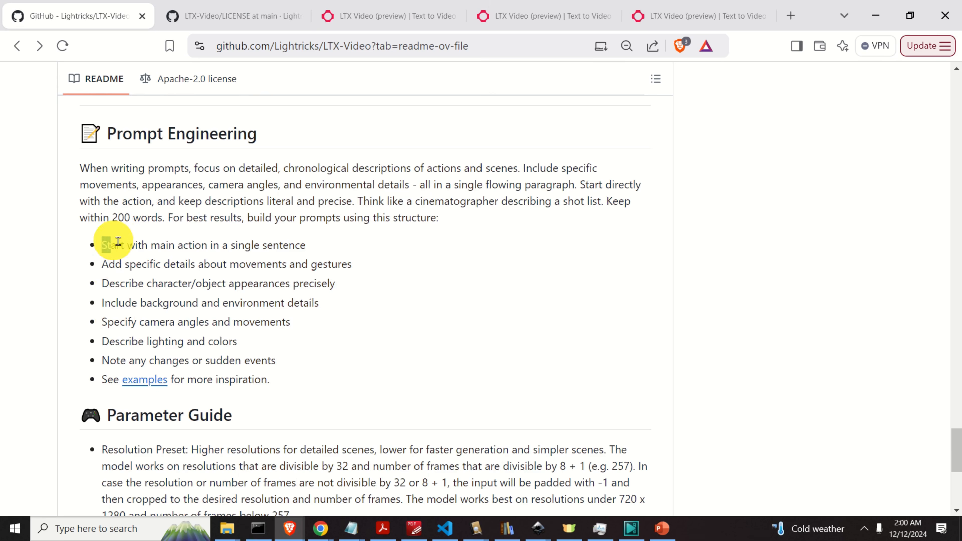
{"action": "mouse_move", "coordinate": [314, 378]}
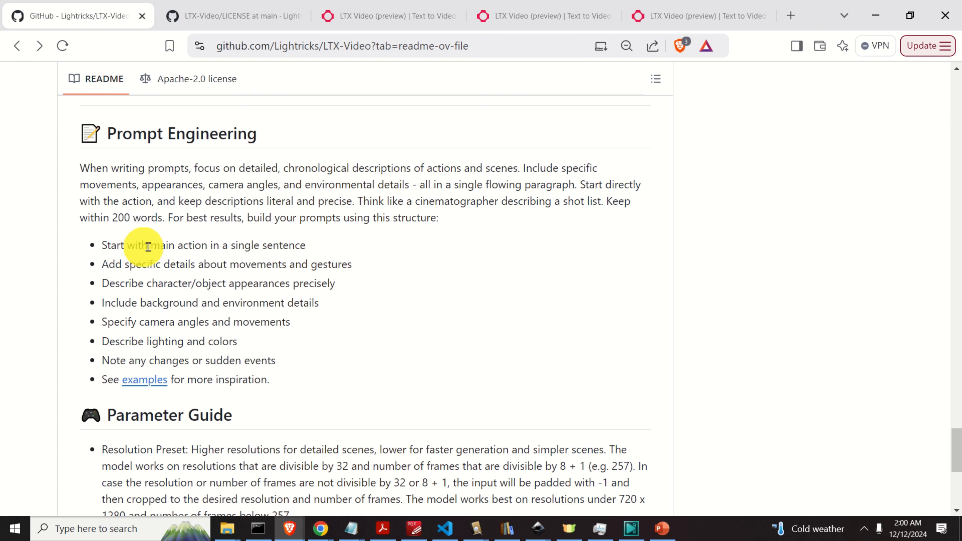
{"action": "mouse_move", "coordinate": [316, 257]}
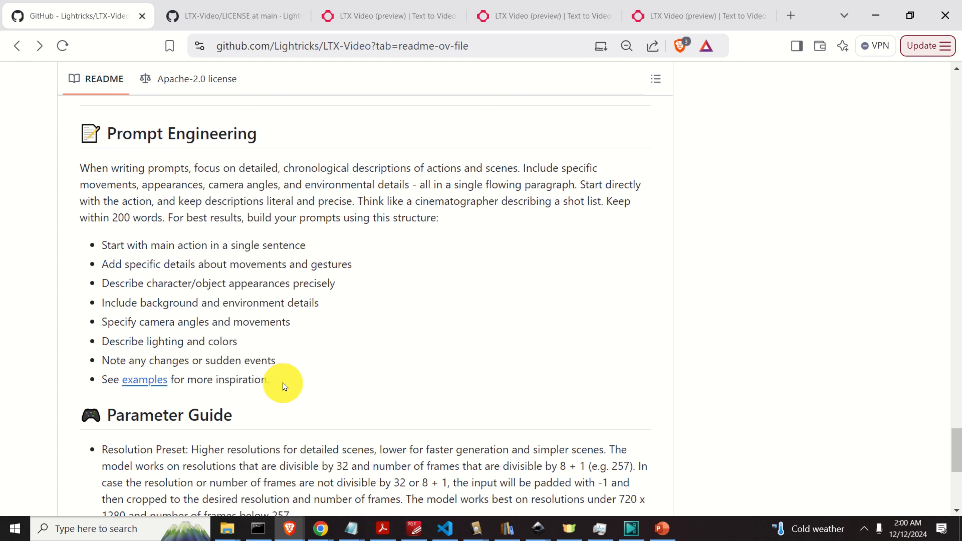
{"action": "mouse_move", "coordinate": [294, 325]}
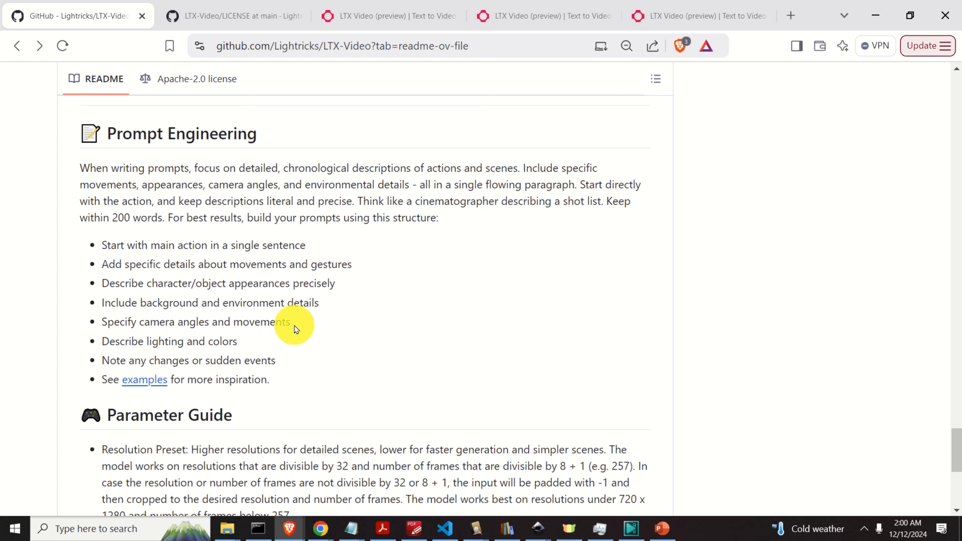
{"action": "scroll", "scroll_direction": "down", "scroll_amount": 3}
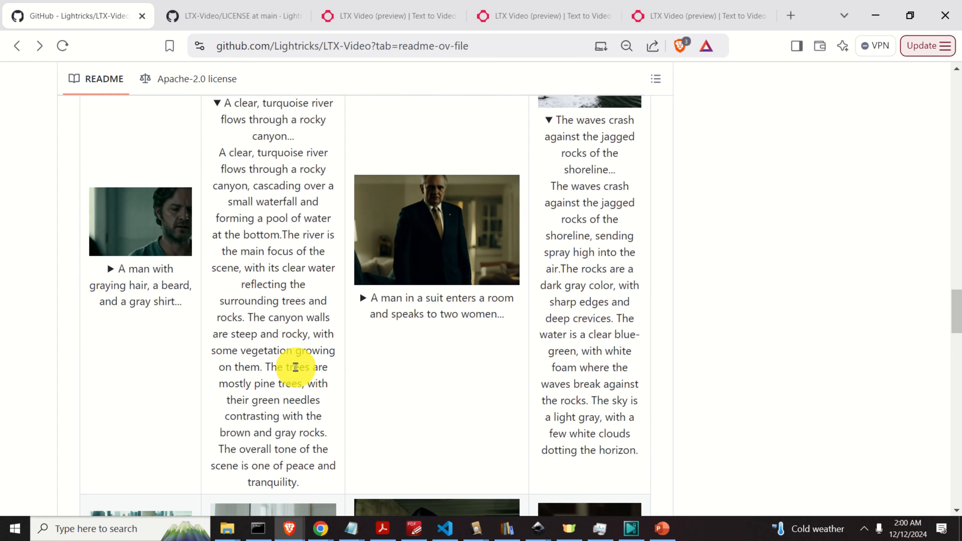
{"action": "scroll", "scroll_direction": "down", "scroll_amount": 3}
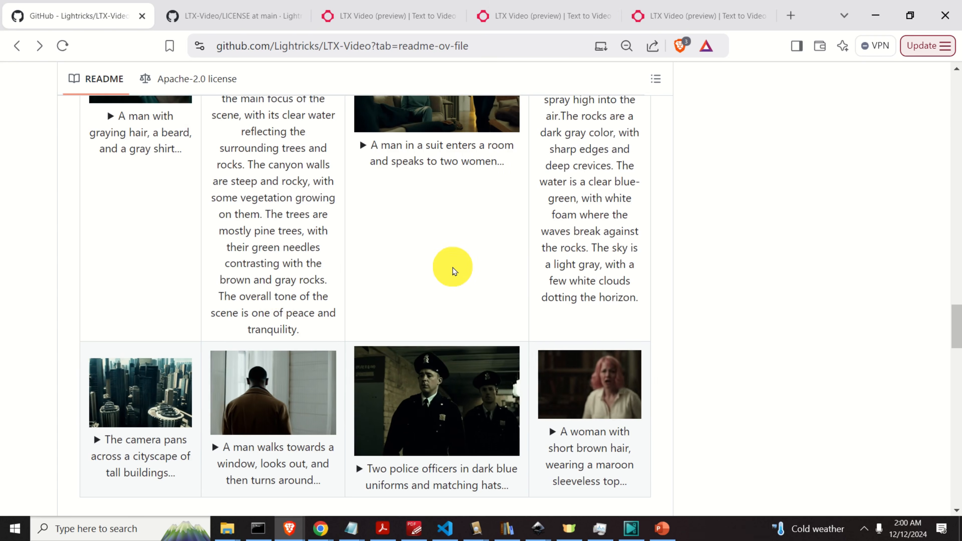
{"action": "scroll", "scroll_direction": "down", "scroll_amount": 3}
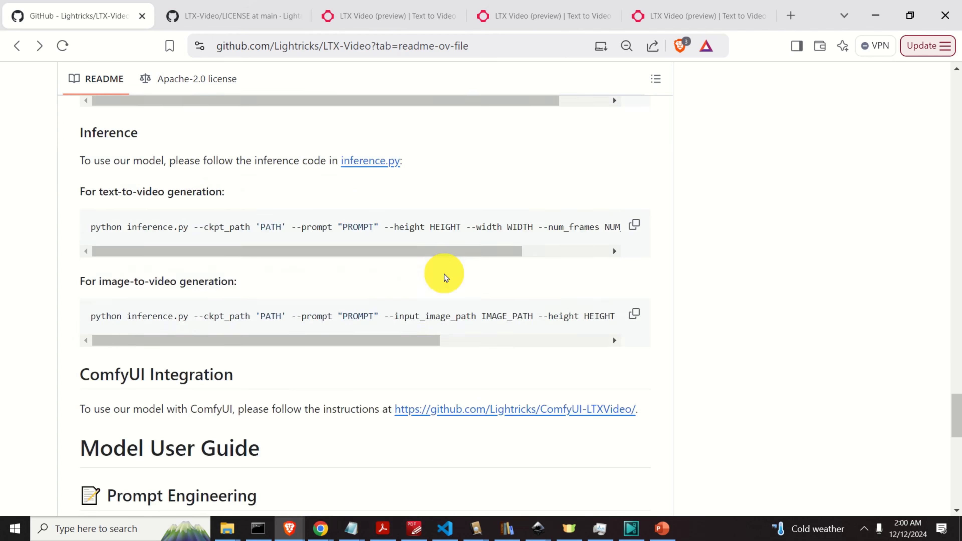
Highlight the Parameter Guide's recommended Guidance Scale of 3-3.5
{"action": "scroll", "scroll_direction": "down", "scroll_amount": 3}
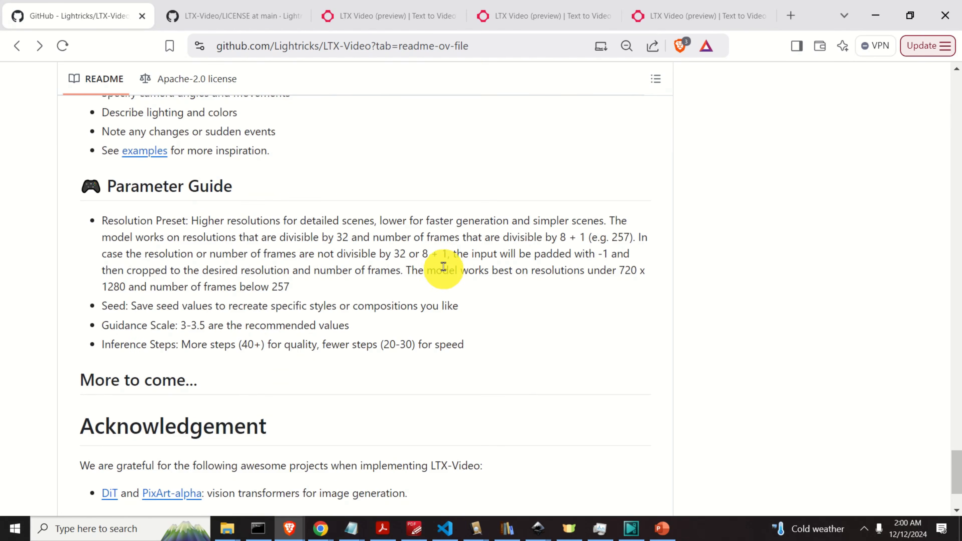
{"action": "mouse_move", "coordinate": [119, 186]}
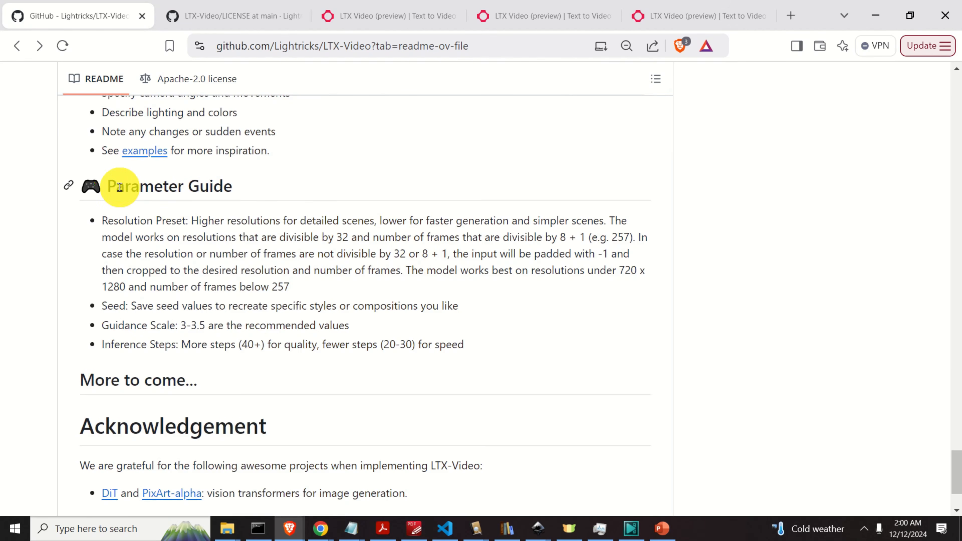
{"action": "mouse_move", "coordinate": [162, 228]}
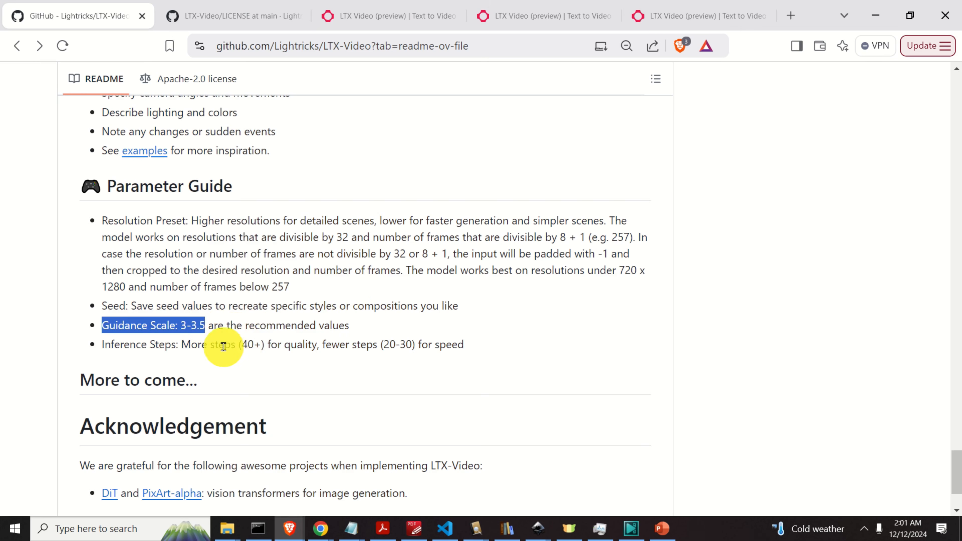
{"action": "double_click", "coordinate": [222, 345]}
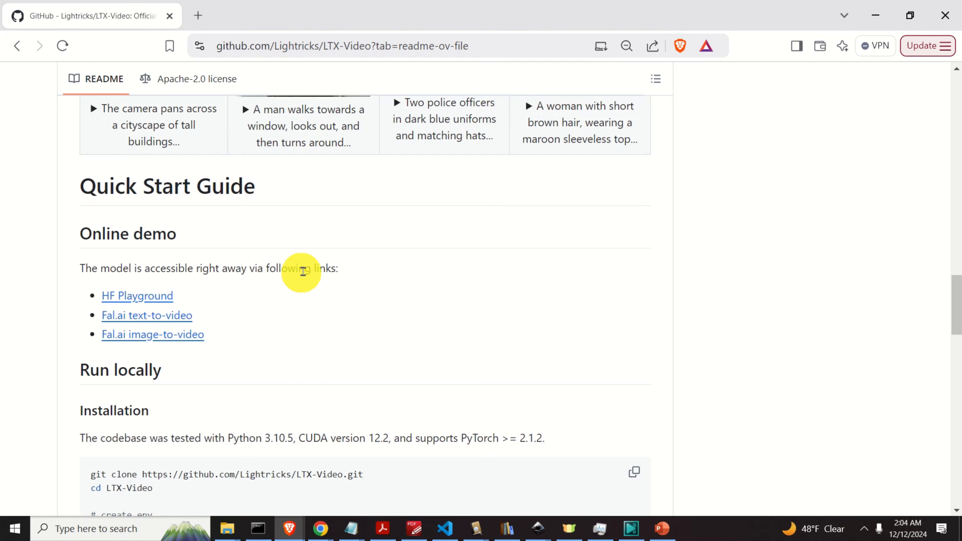
{"action": "mouse_move", "coordinate": [340, 268]}
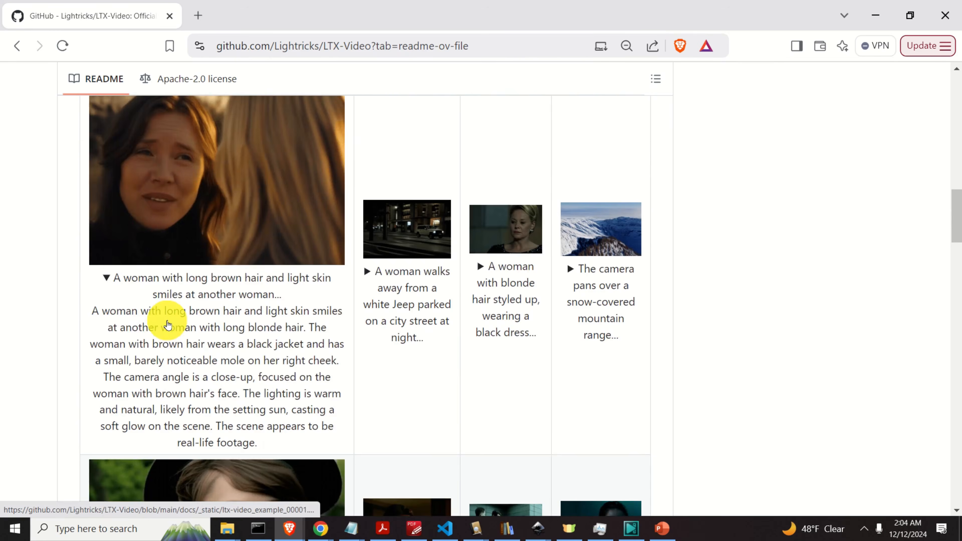
Open the HF Playground link from the Online demo list in a new tab
{"action": "scroll", "scroll_direction": "down", "scroll_amount": 3}
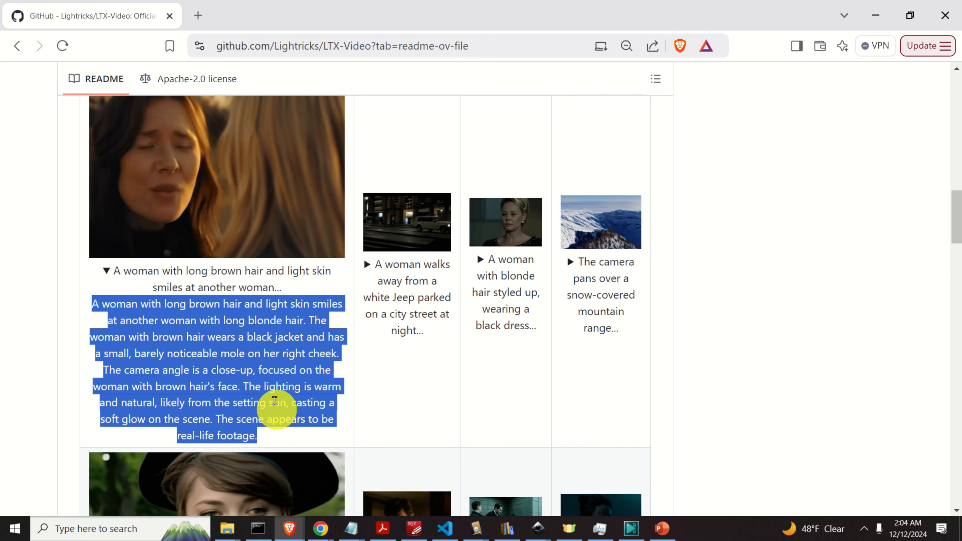
{"action": "scroll", "scroll_direction": "down", "scroll_amount": 3}
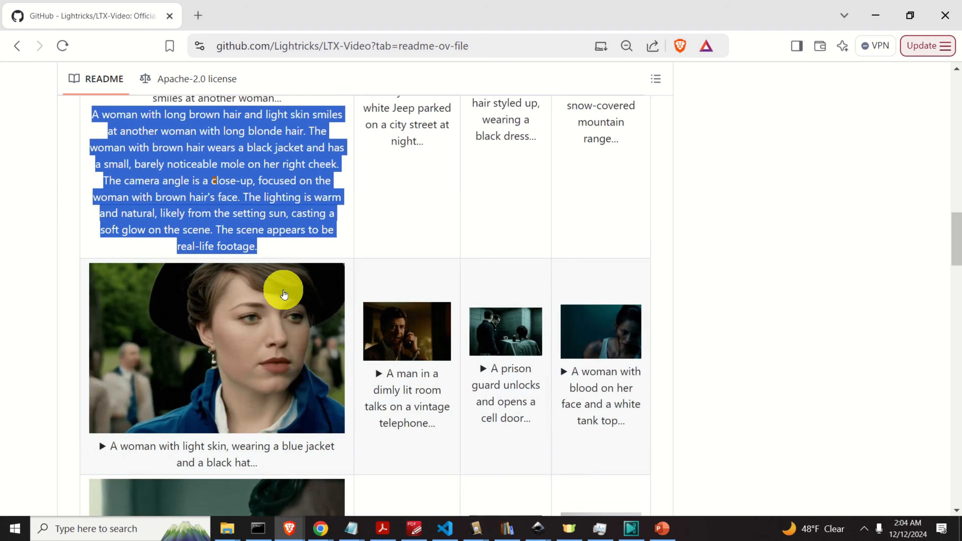
{"action": "scroll", "scroll_direction": "down", "scroll_amount": 3}
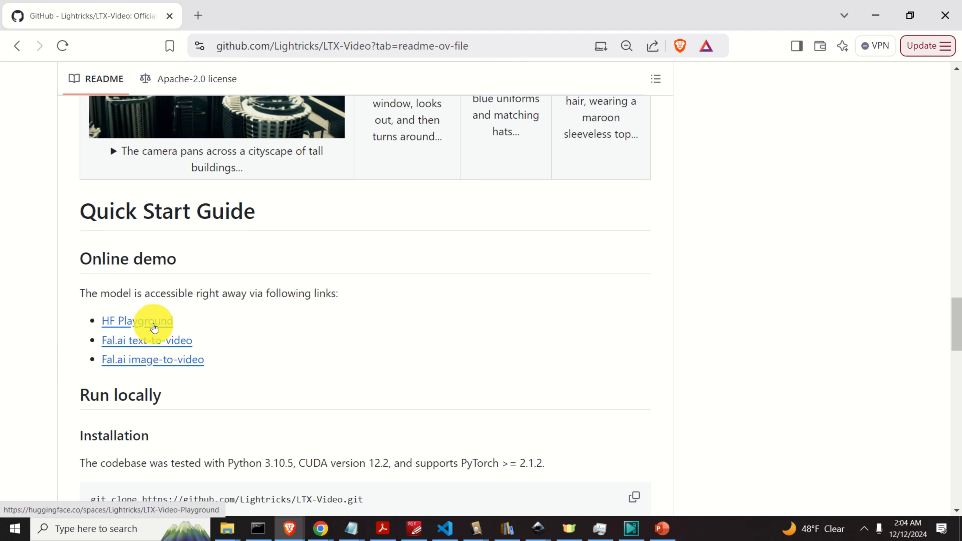
{"action": "left_click", "coordinate": [137, 320]}
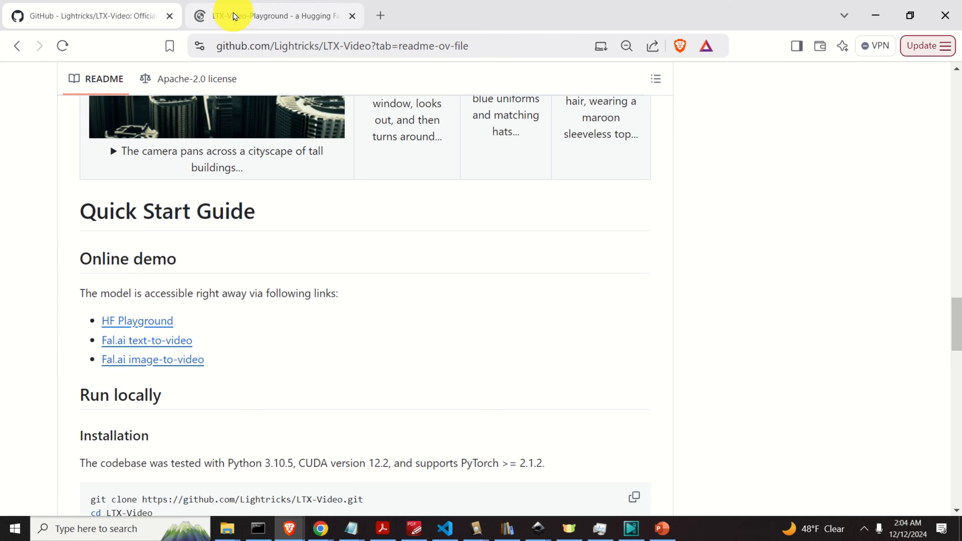
Look over the Hugging Face Text to Video form, then return to the GitHub README
{"action": "left_click", "coordinate": [274, 16]}
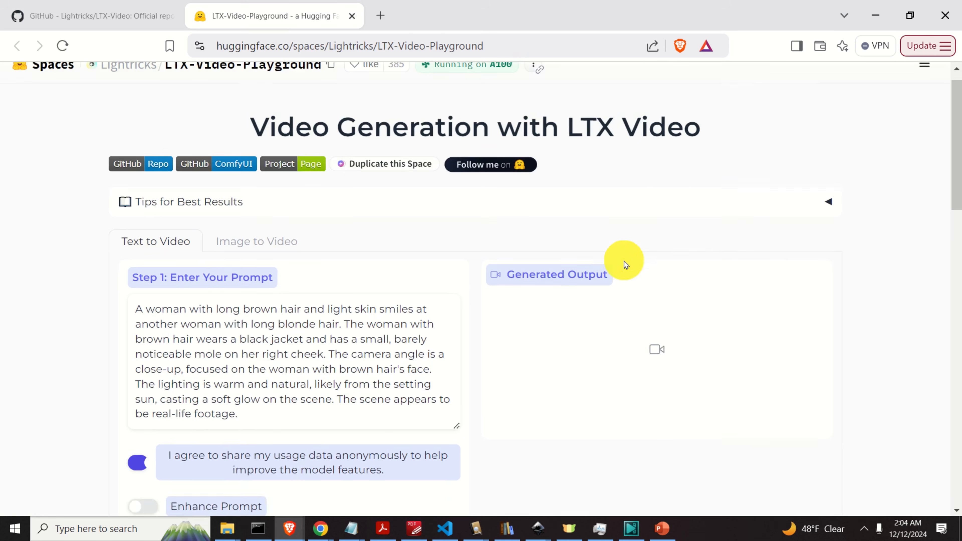
{"action": "scroll", "scroll_direction": "down", "scroll_amount": 3}
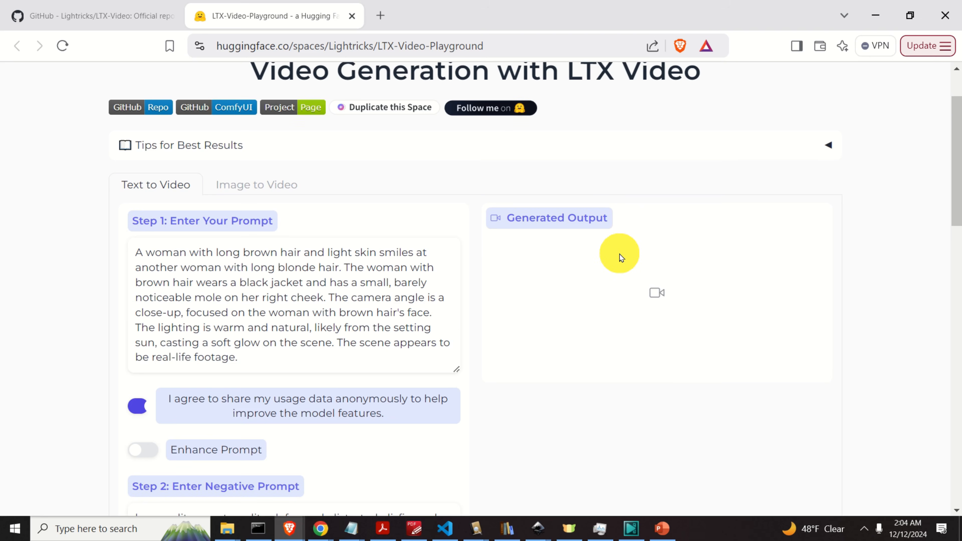
{"action": "mouse_move", "coordinate": [613, 268]}
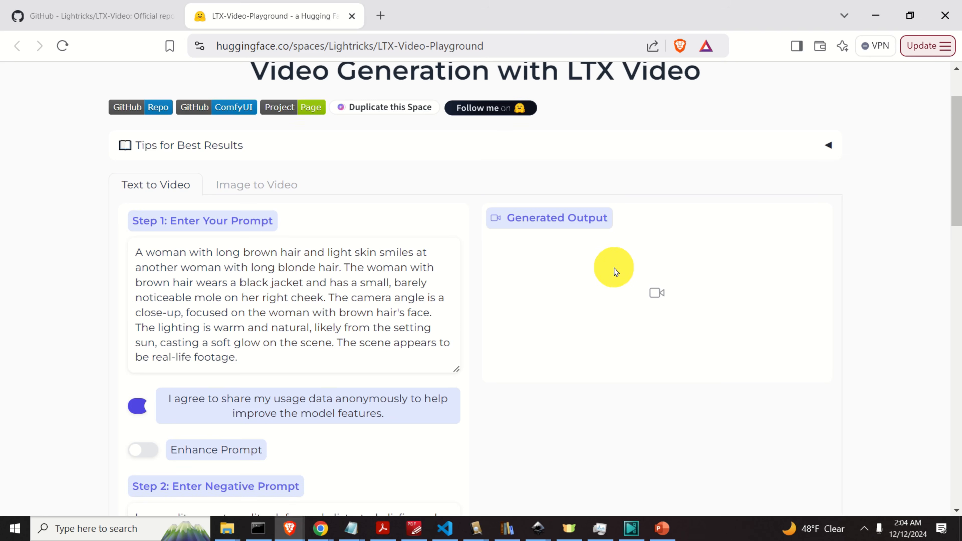
{"action": "mouse_move", "coordinate": [621, 293]}
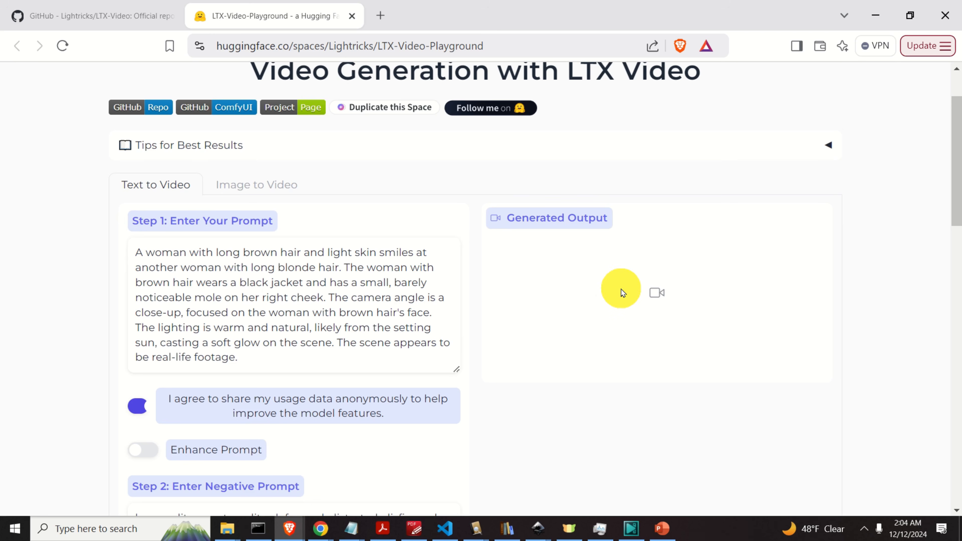
{"action": "mouse_move", "coordinate": [667, 270]}
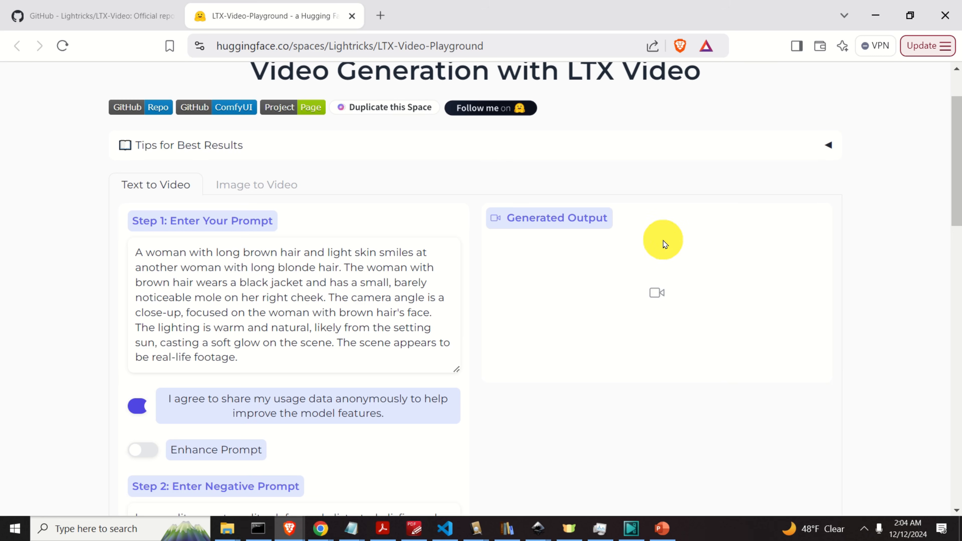
{"action": "left_click", "coordinate": [92, 16]}
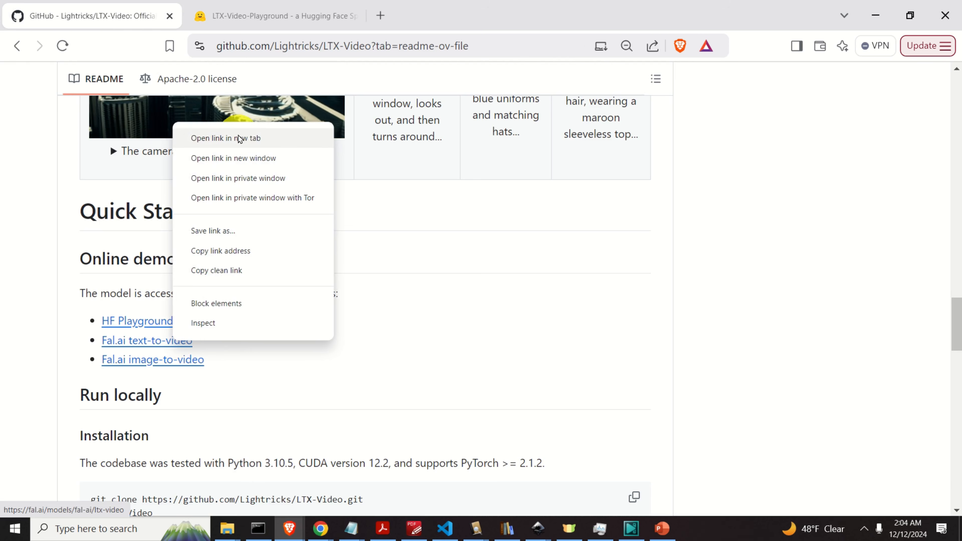
Open the Fal.ai demo, paste the brown-haired woman prompt and expand Additional Settings
{"action": "left_click", "coordinate": [226, 139]}
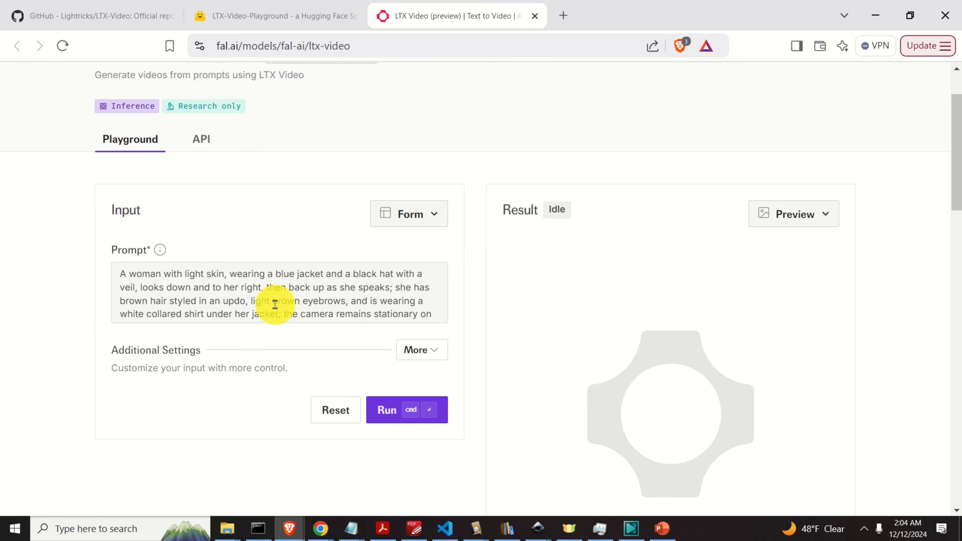
{"action": "left_click", "coordinate": [289, 301]}
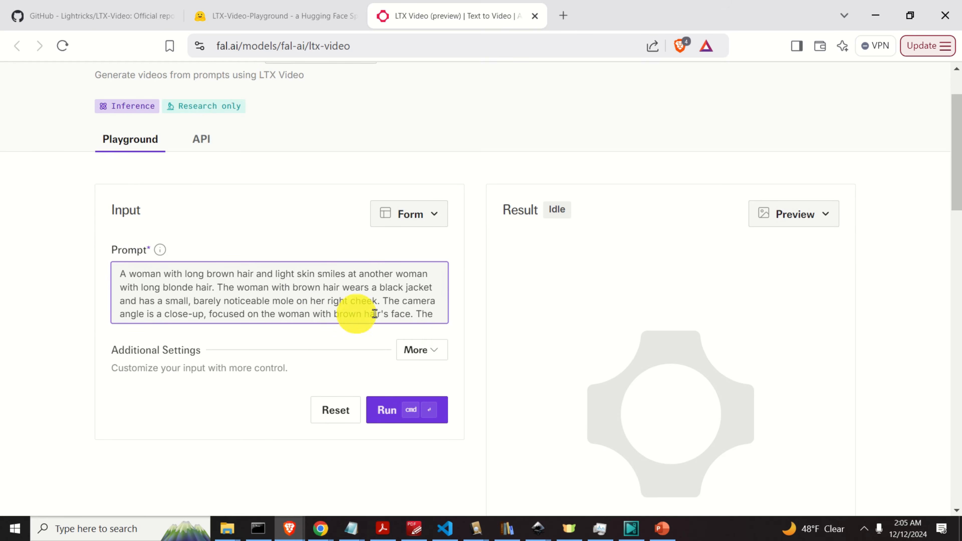
{"action": "left_click", "coordinate": [421, 350]}
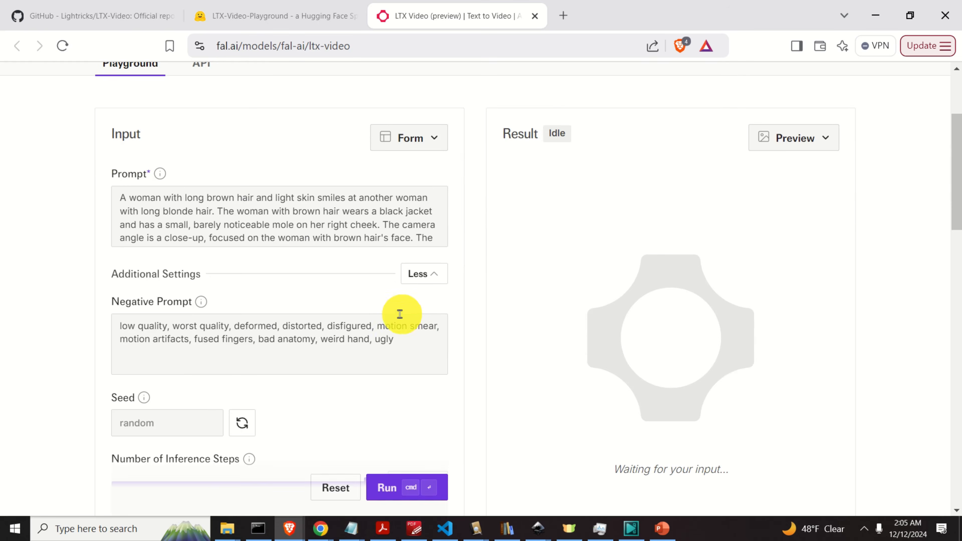
Check the negative prompt, 50 inference steps and guidance scale 3.5
{"action": "left_click", "coordinate": [257, 213]}
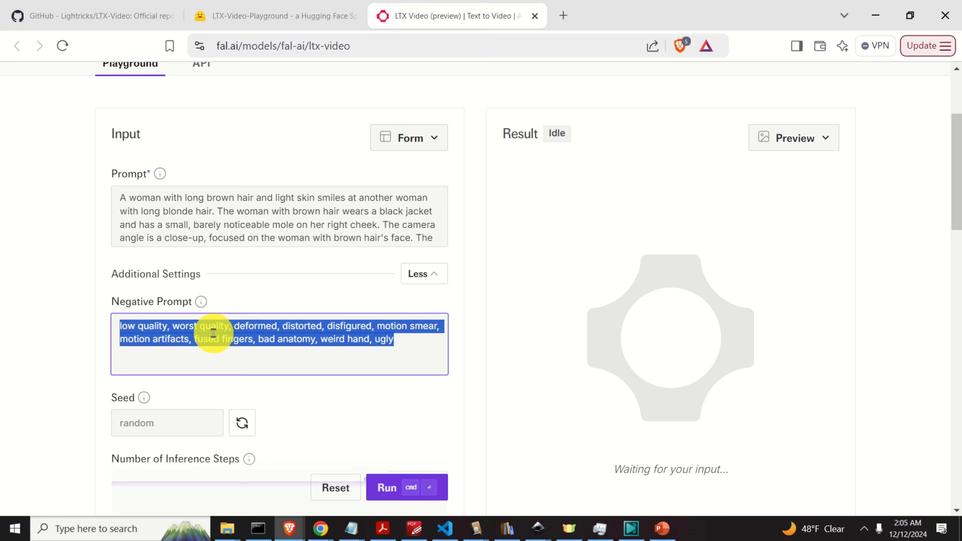
{"action": "mouse_move", "coordinate": [497, 319]}
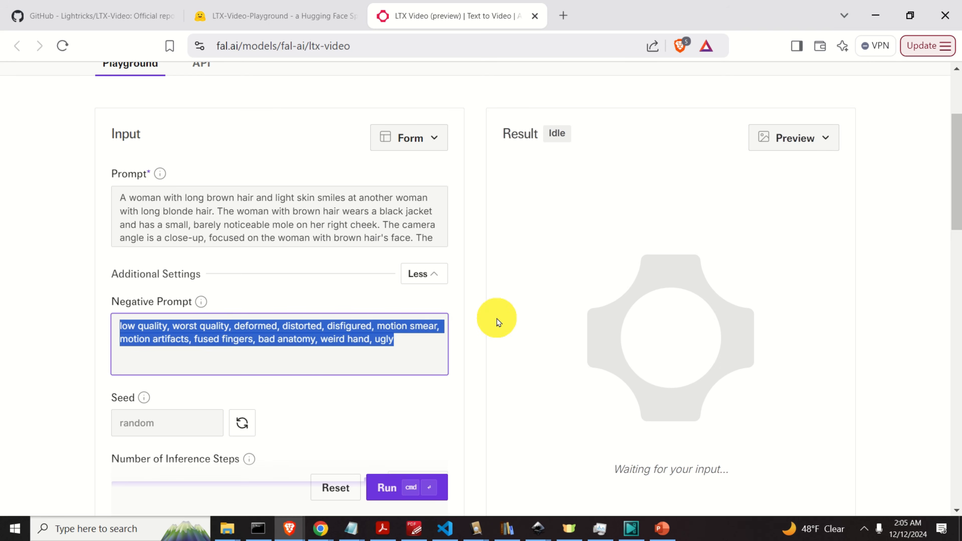
{"action": "mouse_move", "coordinate": [422, 334]}
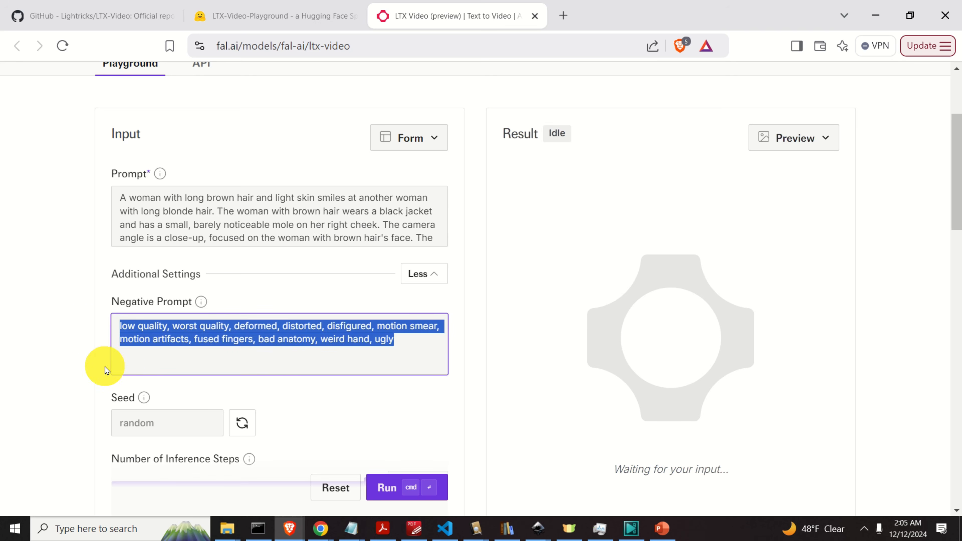
{"action": "scroll", "scroll_direction": "down", "scroll_amount": 3}
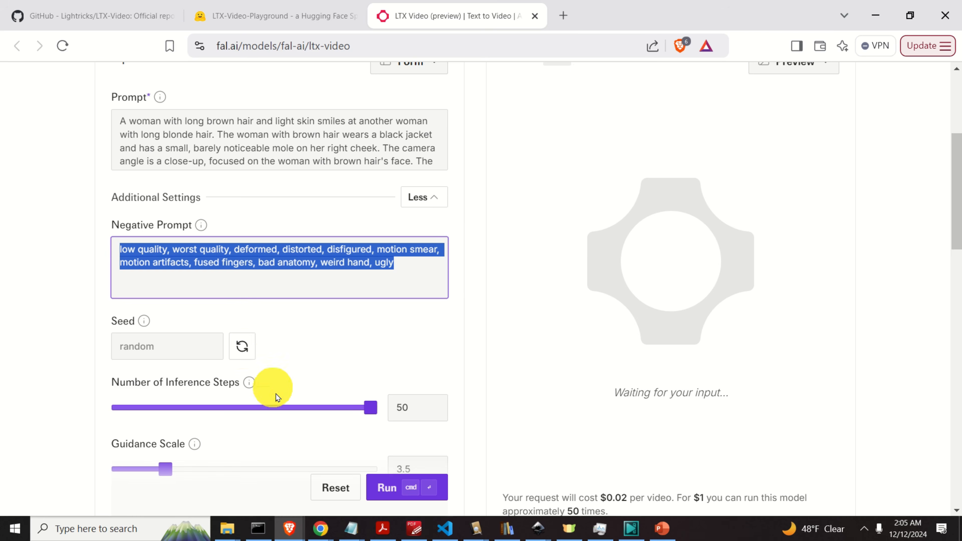
{"action": "scroll", "scroll_direction": "down", "scroll_amount": 3}
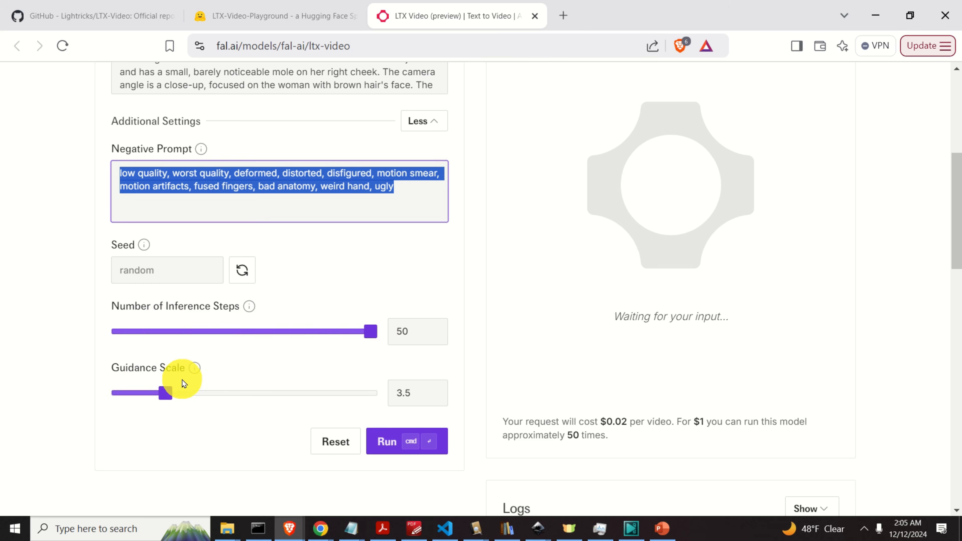
{"action": "mouse_move", "coordinate": [289, 380]}
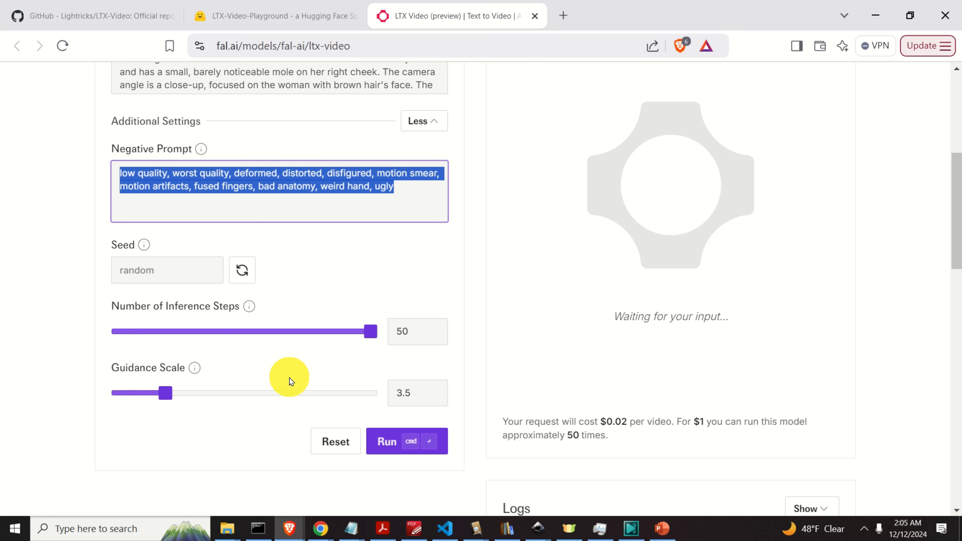
{"action": "left_click", "coordinate": [417, 393]}
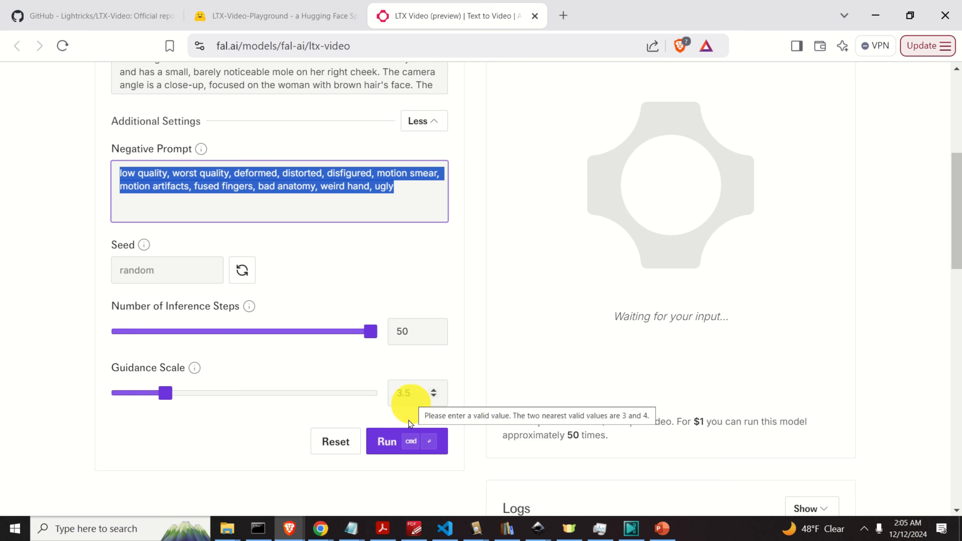
Run the generation and play the resulting clip of the woman smiling at sunset
{"action": "left_click", "coordinate": [407, 440]}
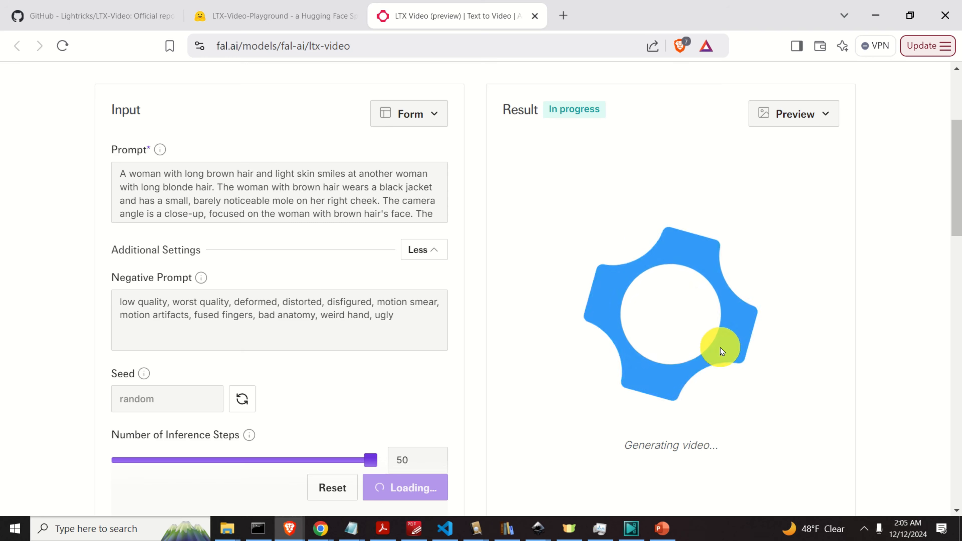
{"action": "scroll", "scroll_direction": "down", "scroll_amount": 3}
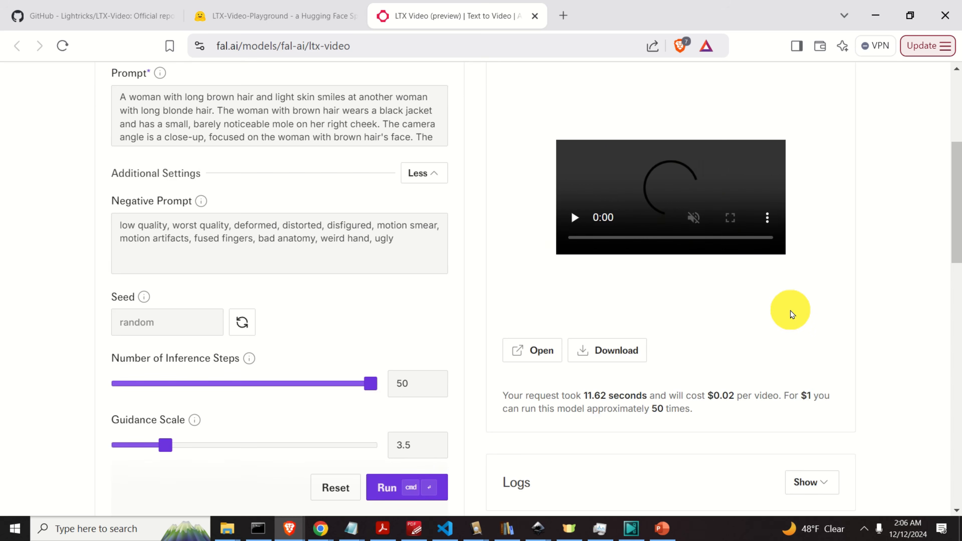
{"action": "left_click", "coordinate": [574, 217]}
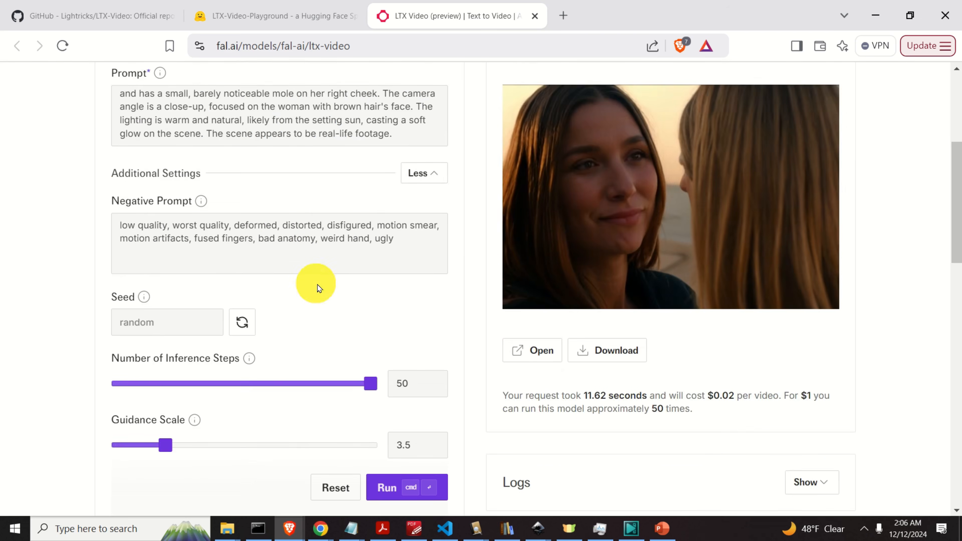
Run the same woman prompt again and wait for the new clip to complete
{"action": "left_click", "coordinate": [387, 487]}
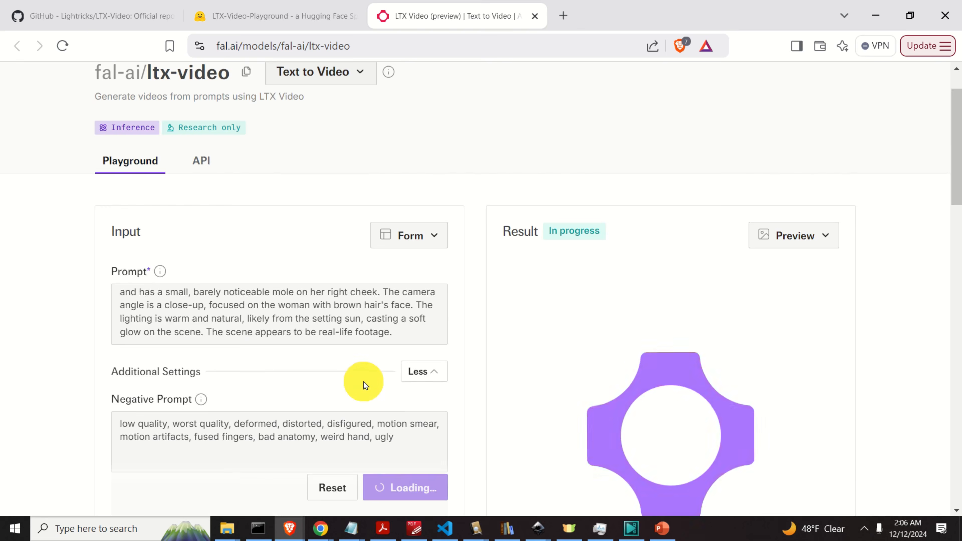
{"action": "scroll", "scroll_direction": "down", "scroll_amount": 3}
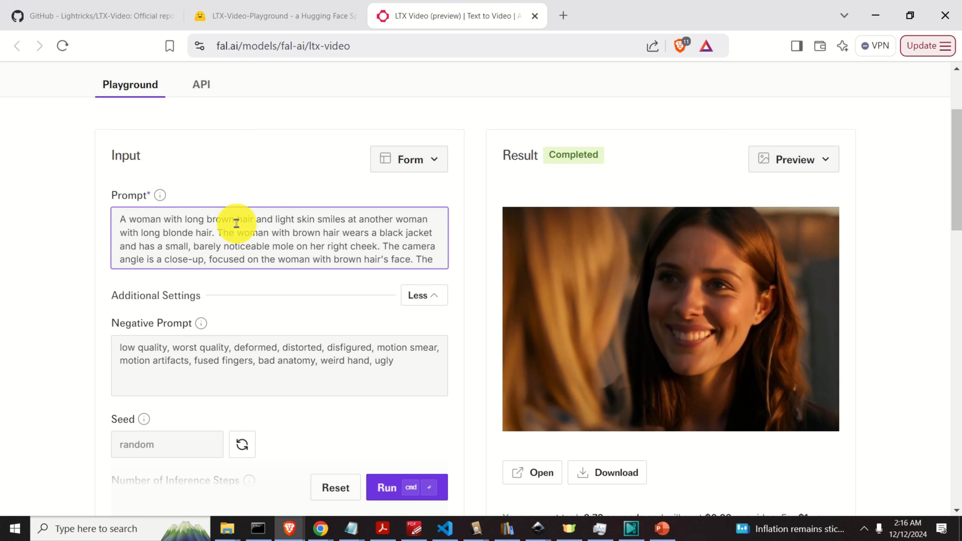
Change the first sentence to a man with red hair
{"action": "double_click", "coordinate": [145, 219]}
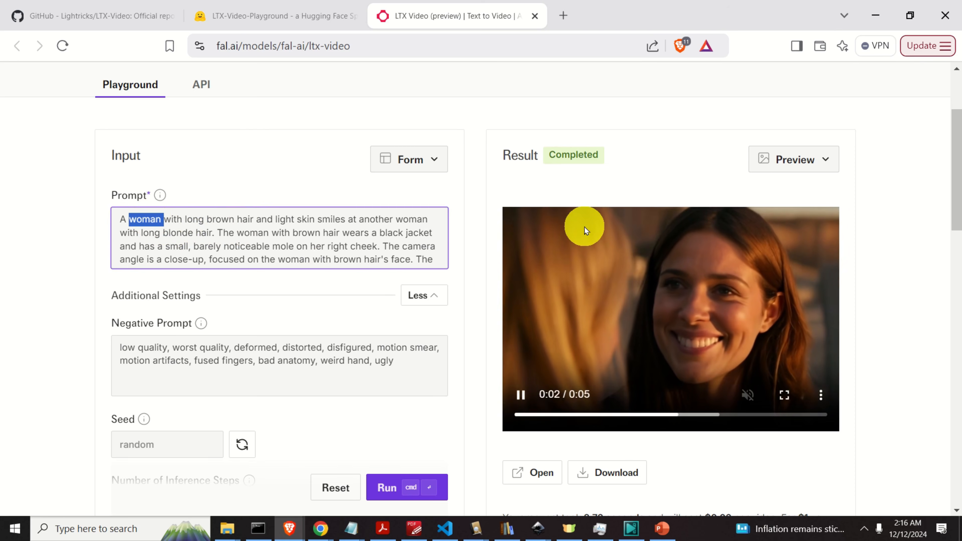
{"action": "type", "text": "man"}
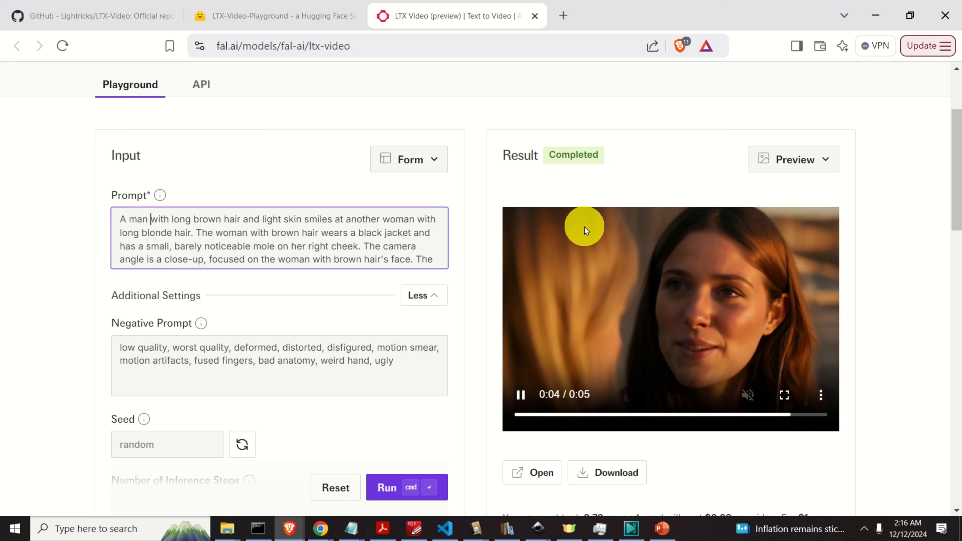
{"action": "double_click", "coordinate": [178, 220]}
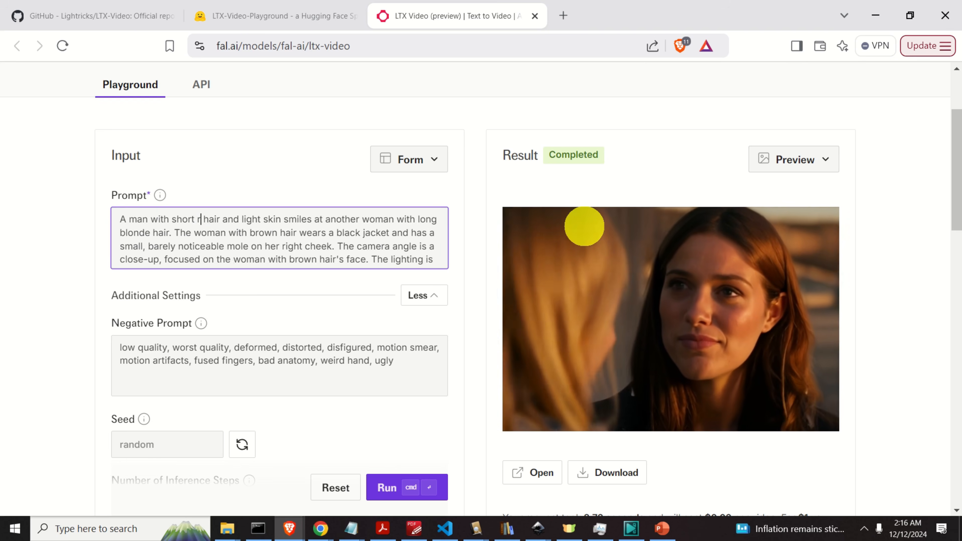
{"action": "type", "text": "red"}
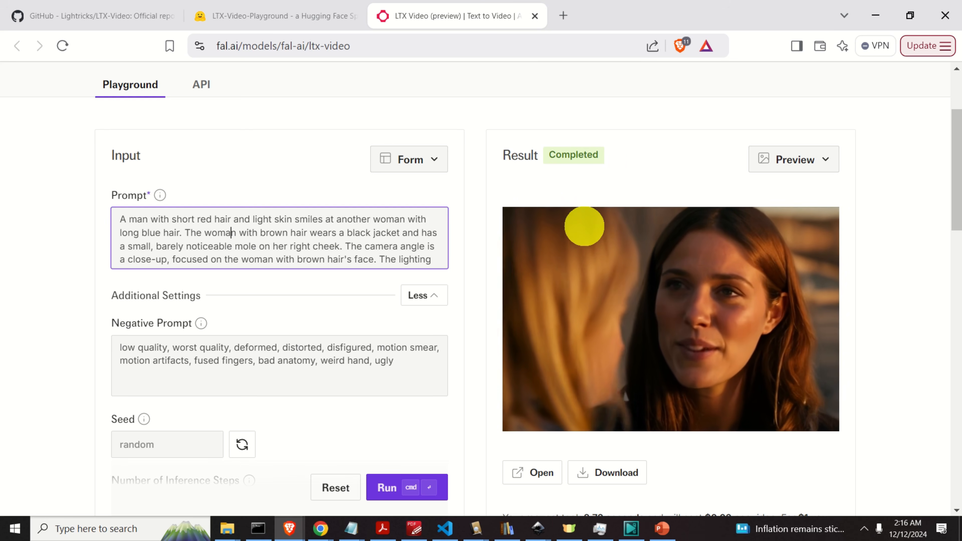
Change the second sentence to the red-haired man, blue jacket and rising sun
{"action": "double_click", "coordinate": [220, 232]}
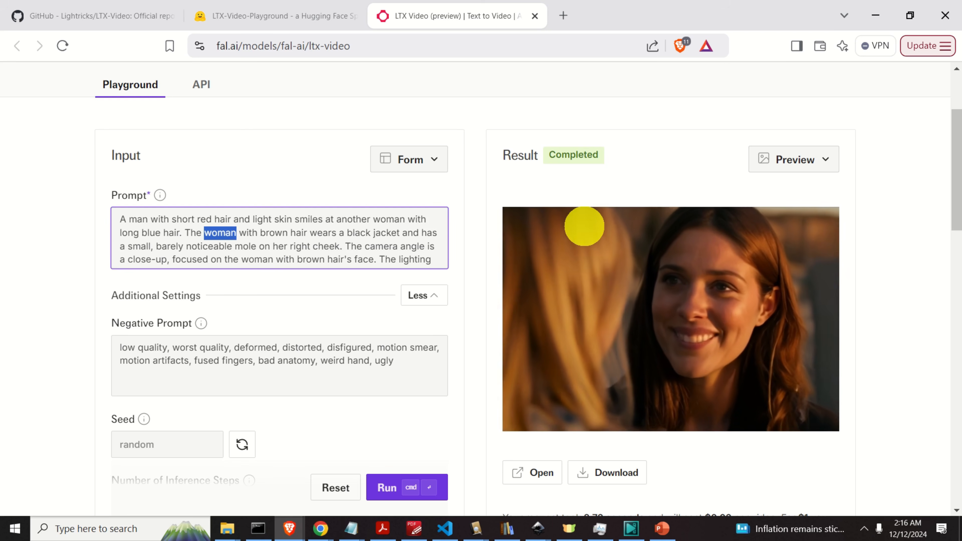
{"action": "type", "text": "man"}
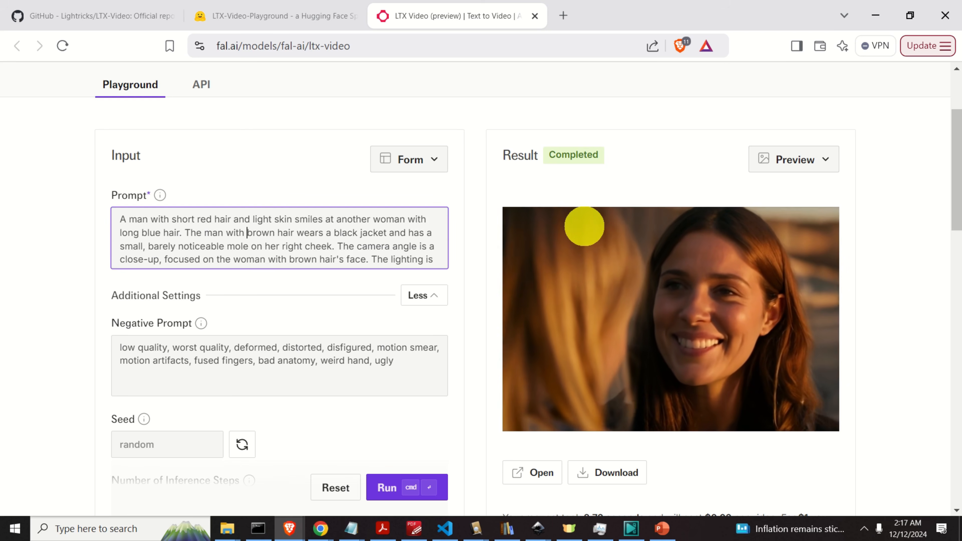
{"action": "type", "text": "red"}
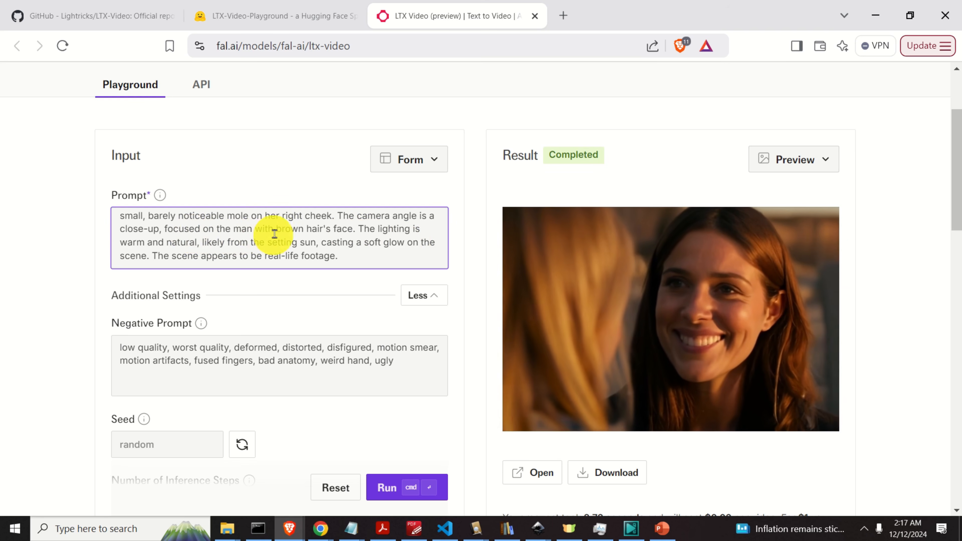
{"action": "double_click", "coordinate": [288, 229]}
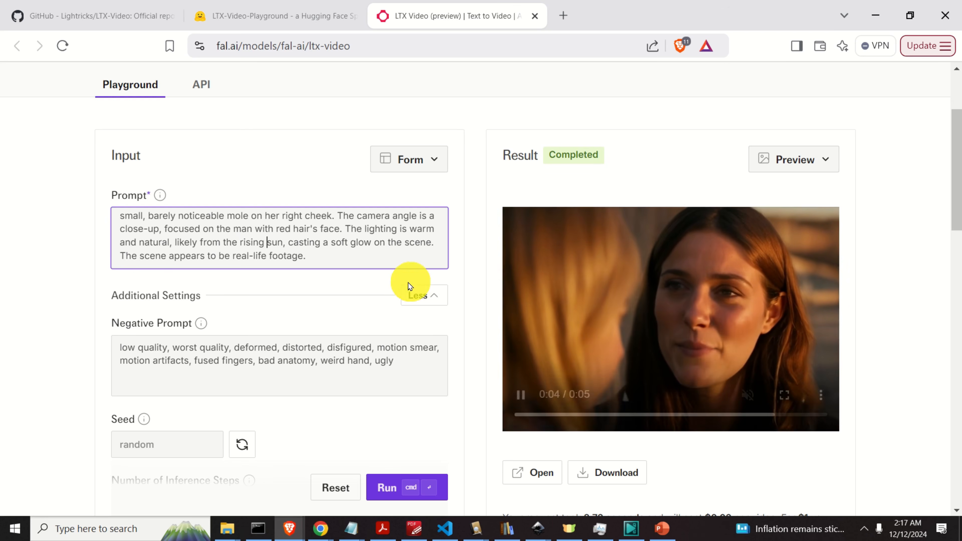
{"action": "mouse_move", "coordinate": [368, 241]}
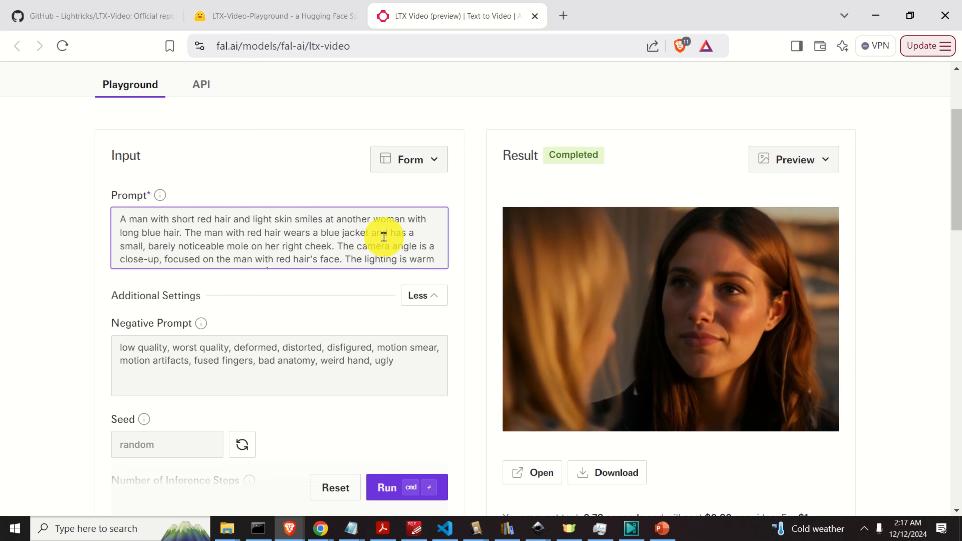
Generate the red-haired man clip and play it, then replace the prompt with the Roman warrior scene
{"action": "left_click", "coordinate": [407, 487]}
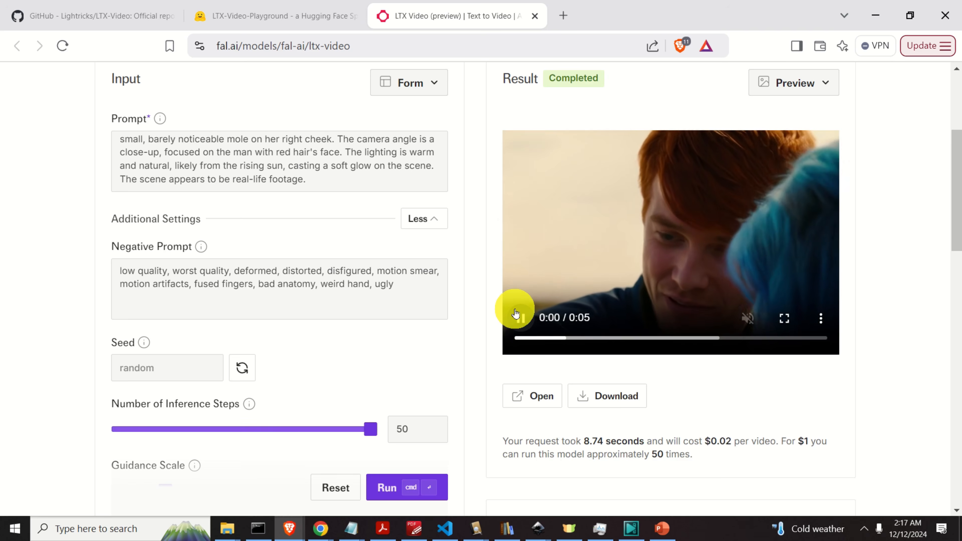
{"action": "left_click", "coordinate": [519, 317]}
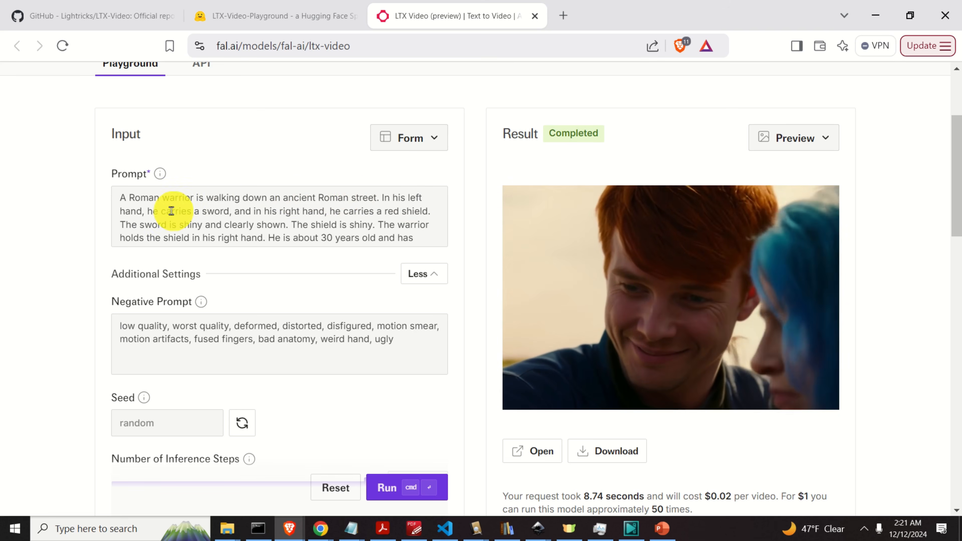
Review the Roman warrior prompt with sword and red shield, then run its generation
{"action": "left_click_drag", "start_coordinate": [153, 211], "coordinate": [252, 238]}
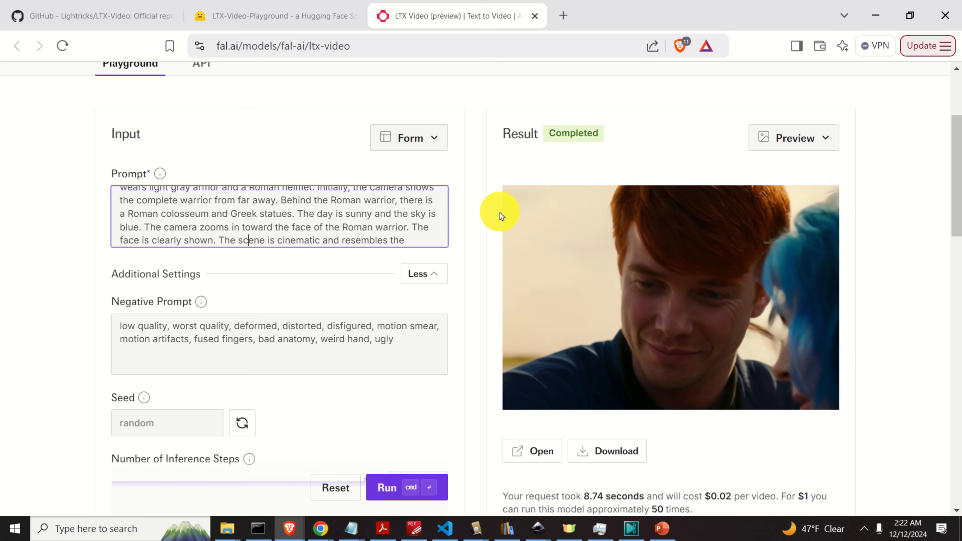
{"action": "scroll", "scroll_direction": "down", "scroll_amount": 3}
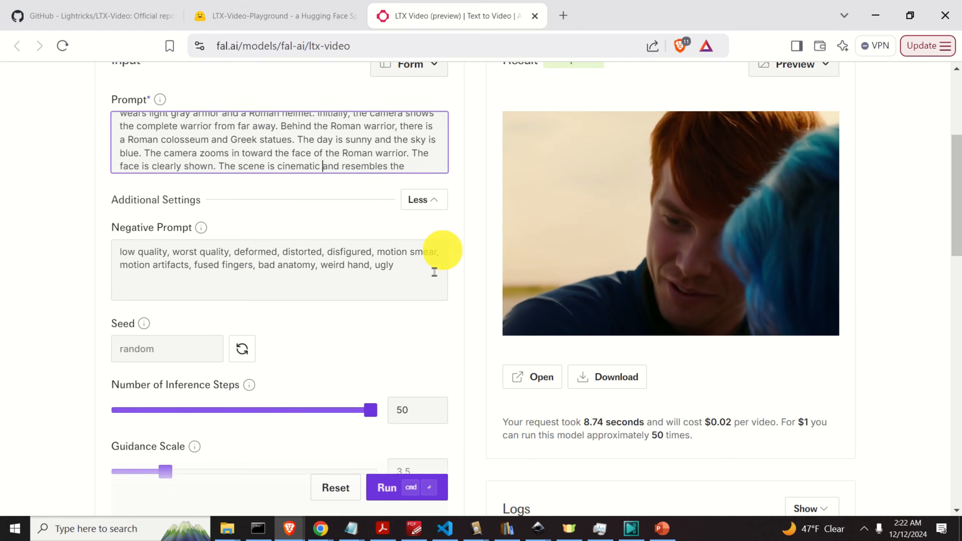
{"action": "left_click", "coordinate": [406, 487]}
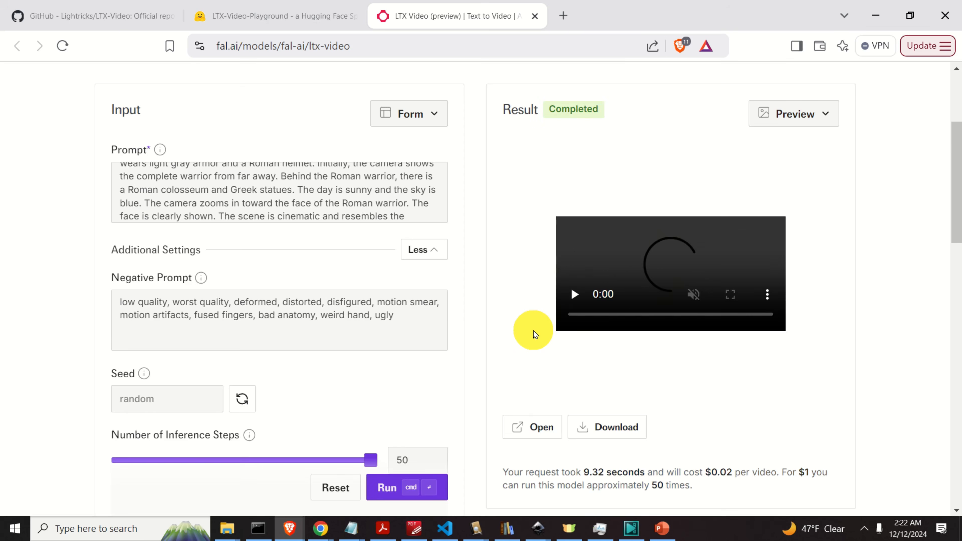
{"action": "left_click", "coordinate": [573, 294]}
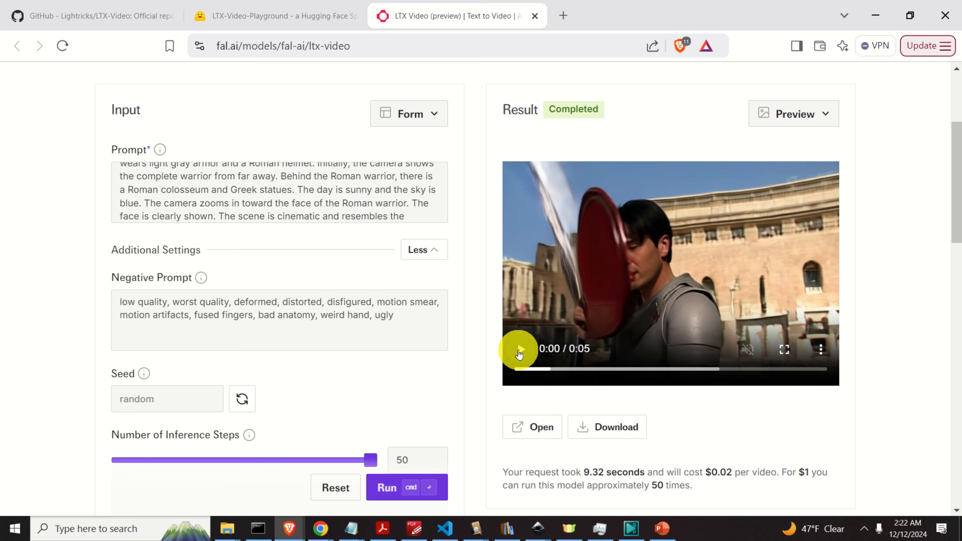
{"action": "left_click", "coordinate": [519, 348]}
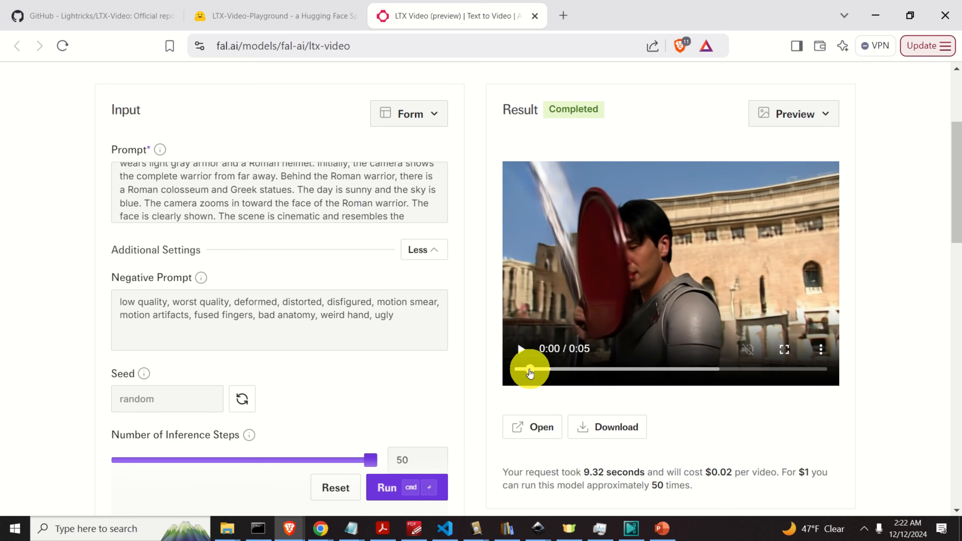
{"action": "left_click", "coordinate": [520, 349]}
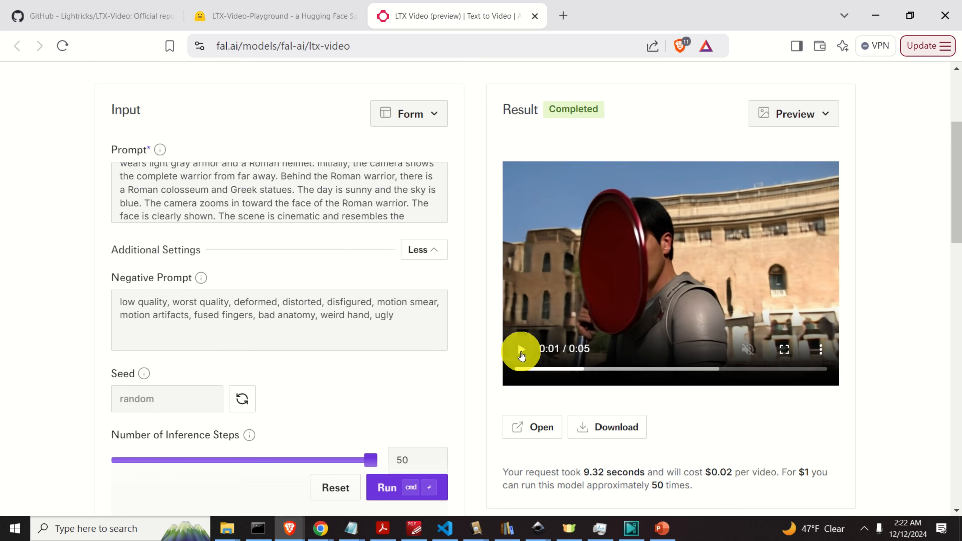
{"action": "left_click", "coordinate": [521, 349]}
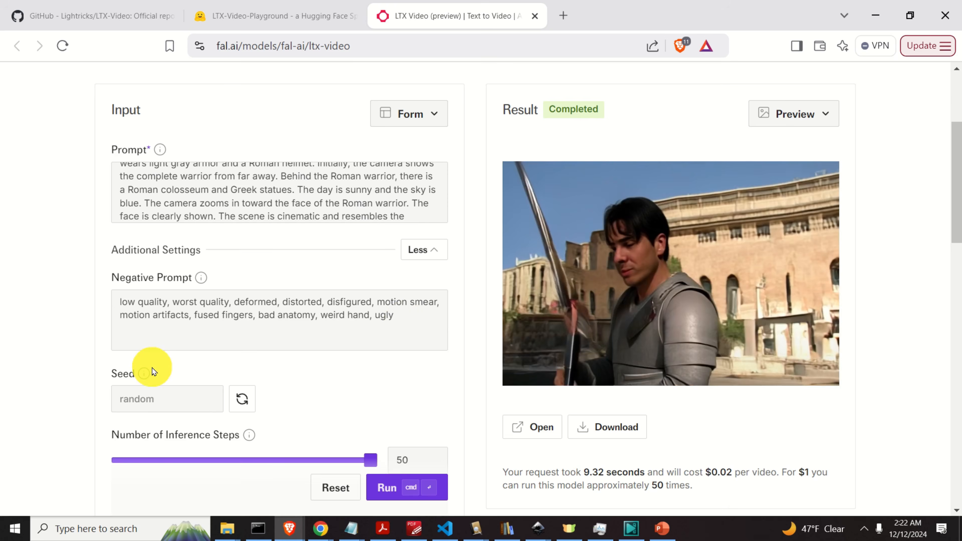
{"action": "scroll", "scroll_direction": "down", "scroll_amount": 3}
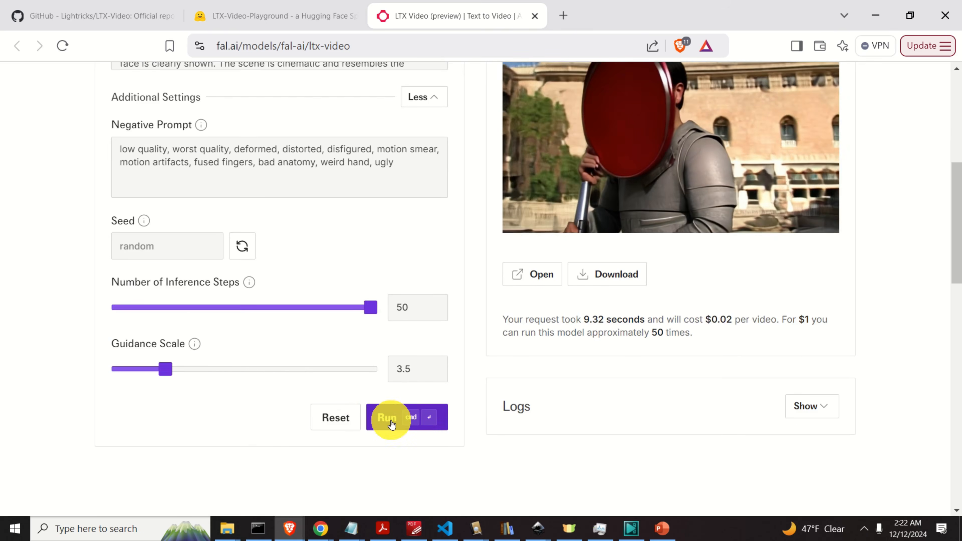
Generate and play a second warrior take, then start another run from the same prompt
{"action": "left_click", "coordinate": [388, 418]}
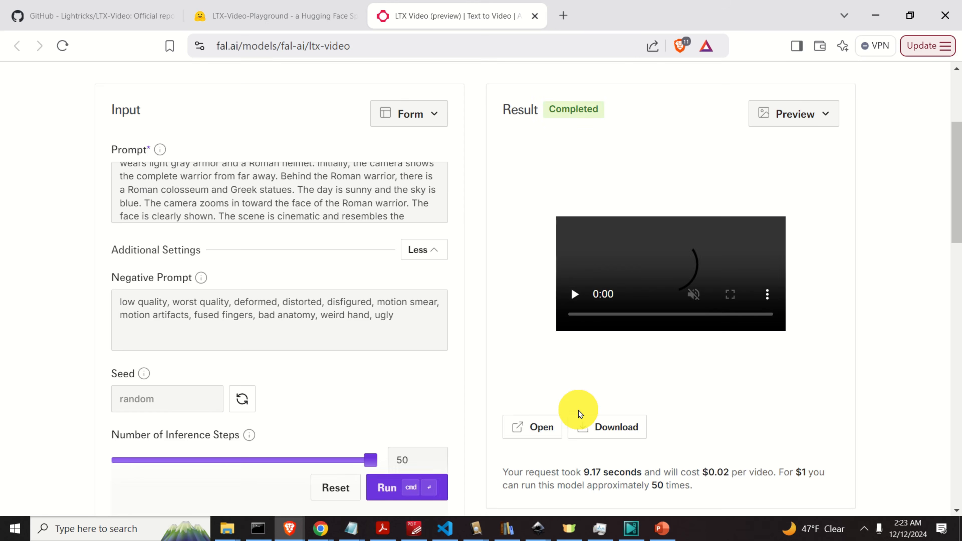
{"action": "left_click", "coordinate": [573, 294]}
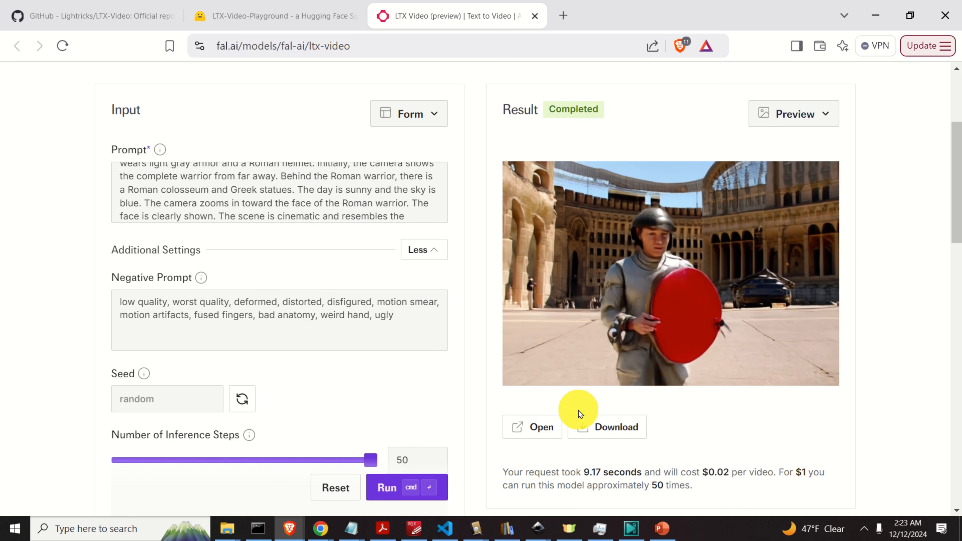
{"action": "left_click", "coordinate": [670, 273]}
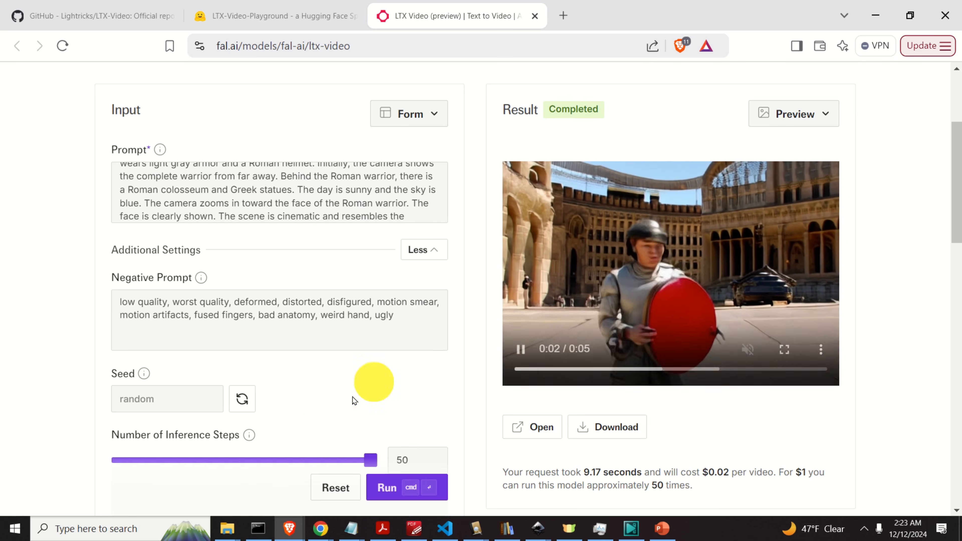
{"action": "left_click", "coordinate": [406, 486]}
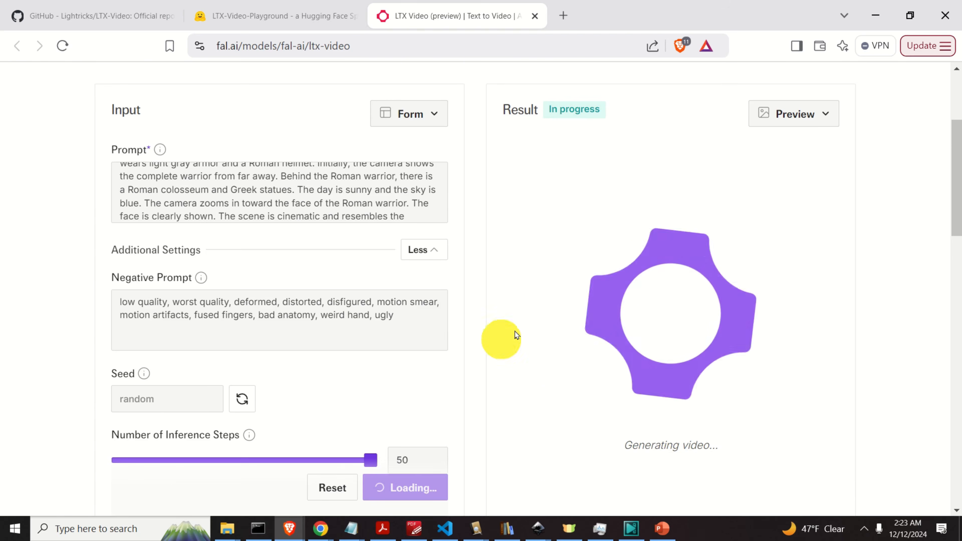
{"action": "mouse_move", "coordinate": [643, 262]}
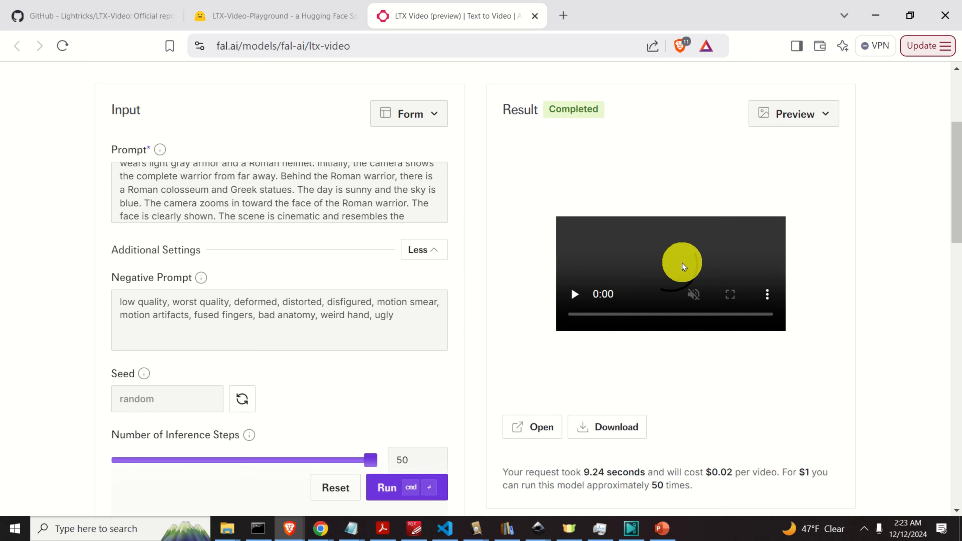
Play the third warrior clip, then switch back to the LTX-Video GitHub README
{"action": "left_click", "coordinate": [574, 294]}
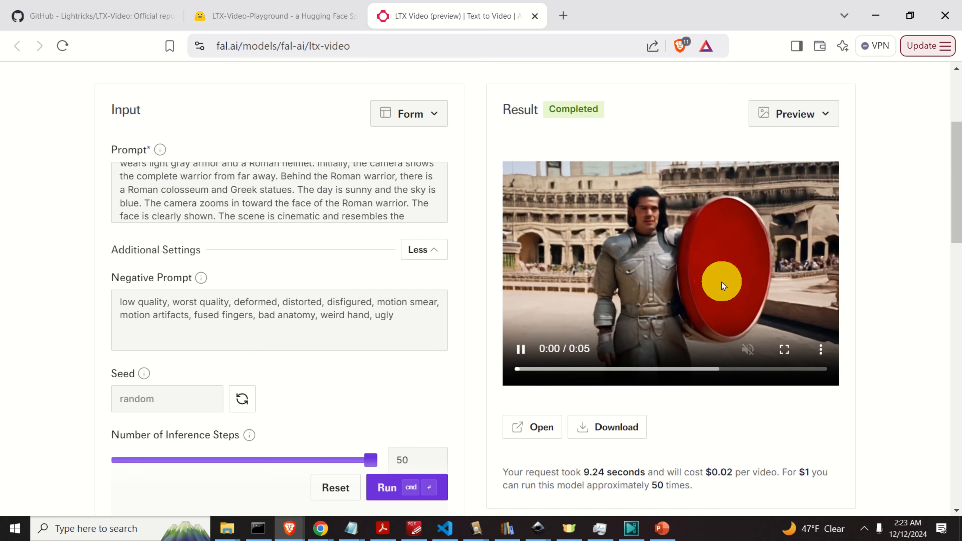
{"action": "scroll", "scroll_direction": "down", "scroll_amount": 3}
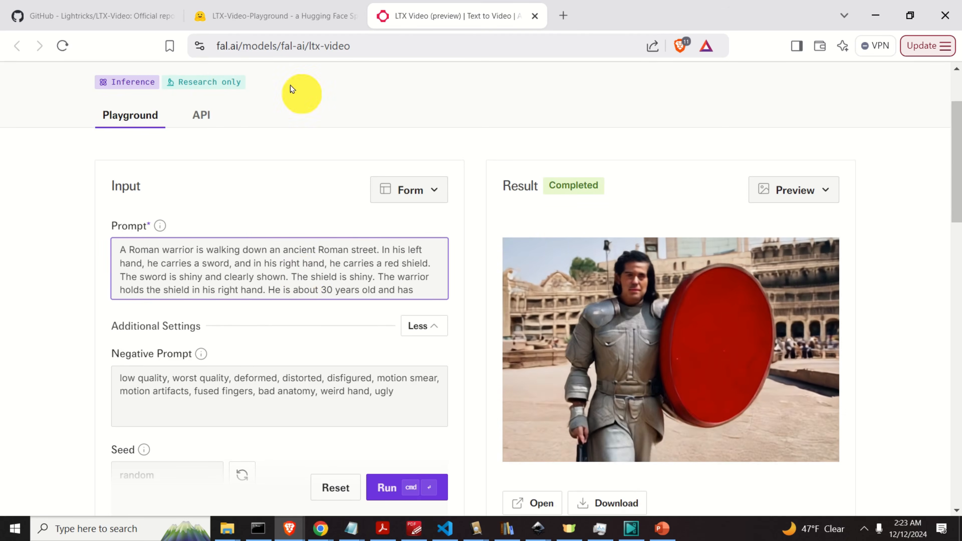
{"action": "left_click", "coordinate": [92, 16]}
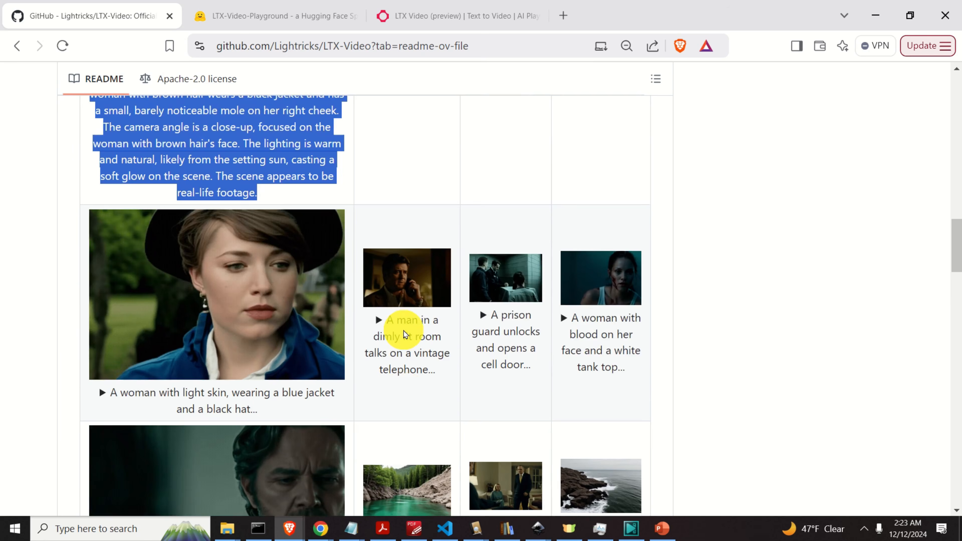
Scroll the README gallery down to the expanded two police officers example prompt
{"action": "scroll", "scroll_direction": "down", "scroll_amount": 3}
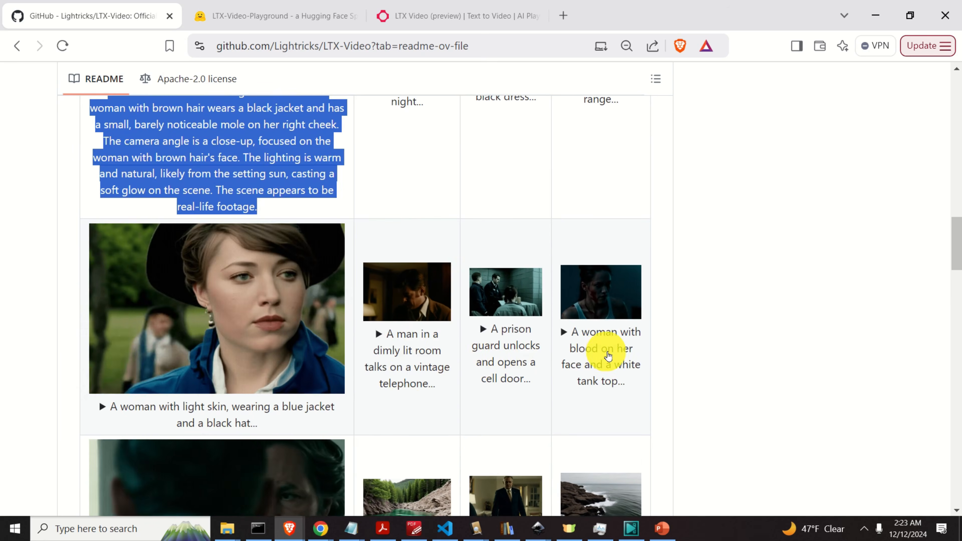
{"action": "scroll", "scroll_direction": "down", "scroll_amount": 3}
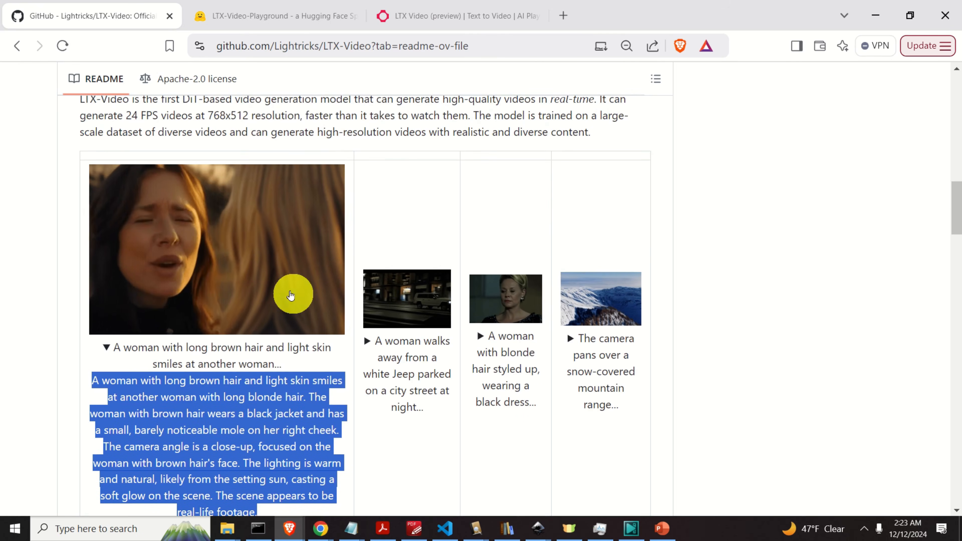
{"action": "scroll", "scroll_direction": "down", "scroll_amount": 3}
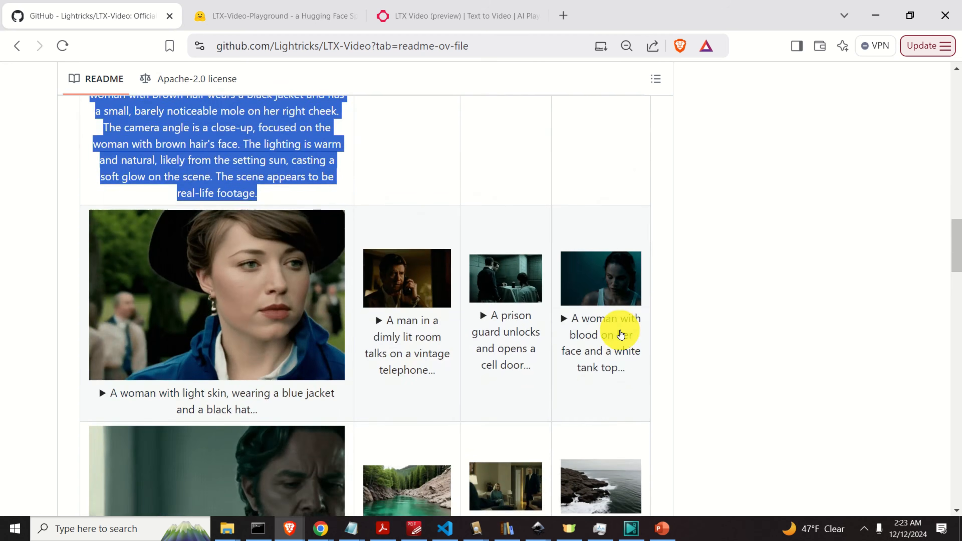
{"action": "scroll", "scroll_direction": "down", "scroll_amount": 3}
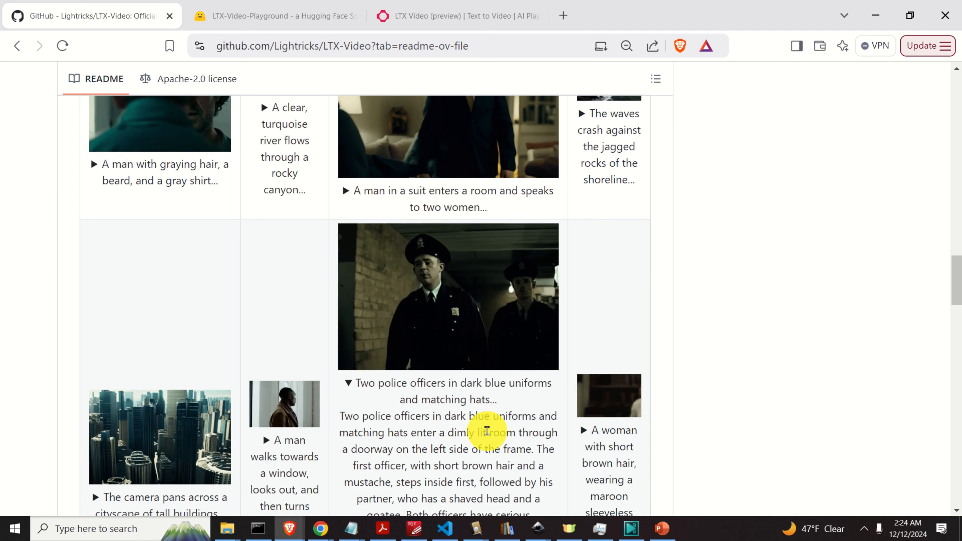
{"action": "scroll", "scroll_direction": "down", "scroll_amount": 3}
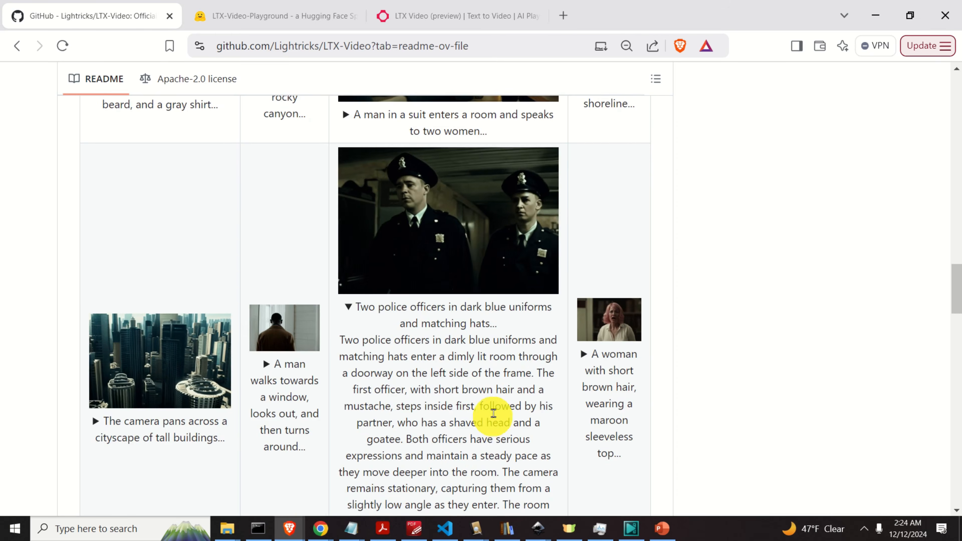